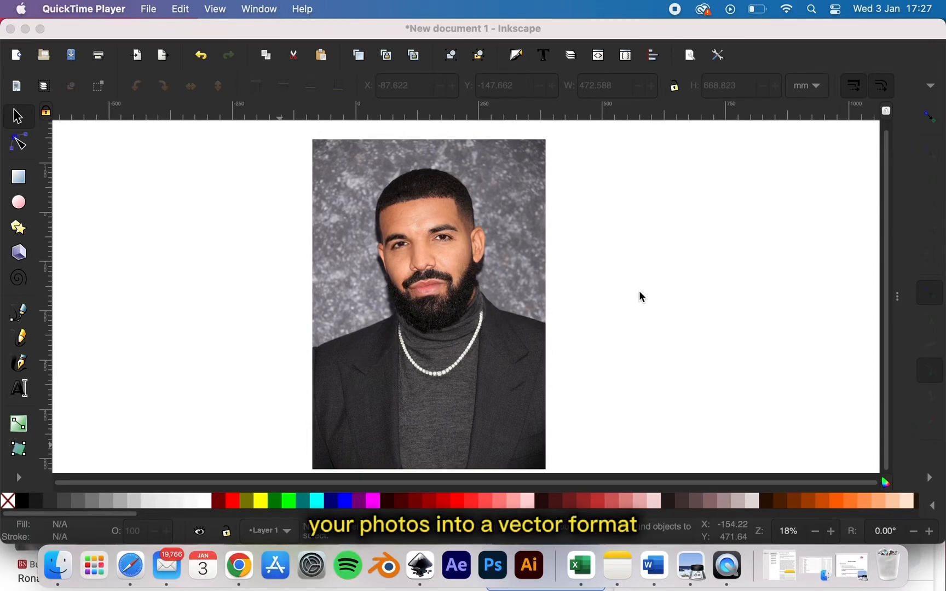
pyautogui.moveTo(628, 397)
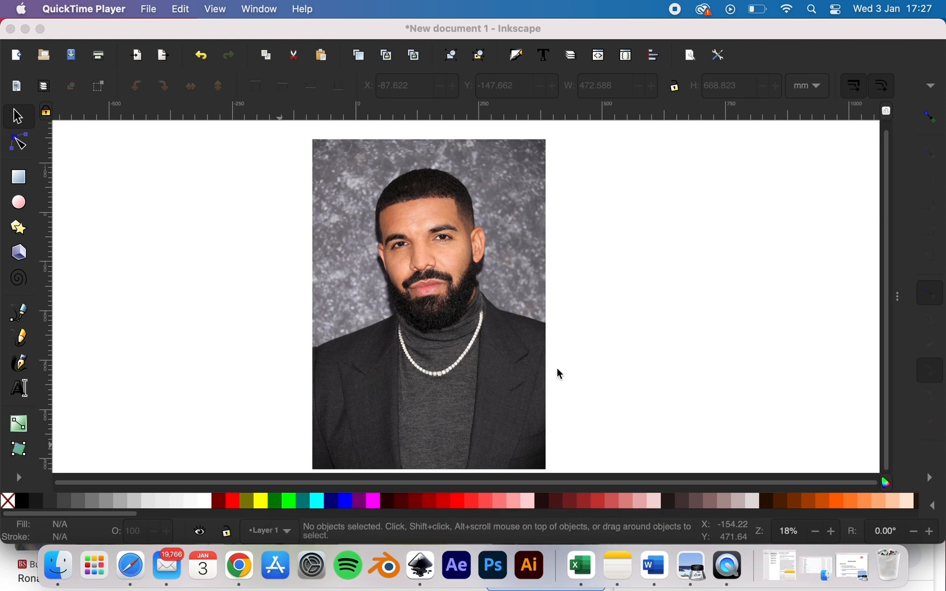
pyautogui.moveTo(591, 355)
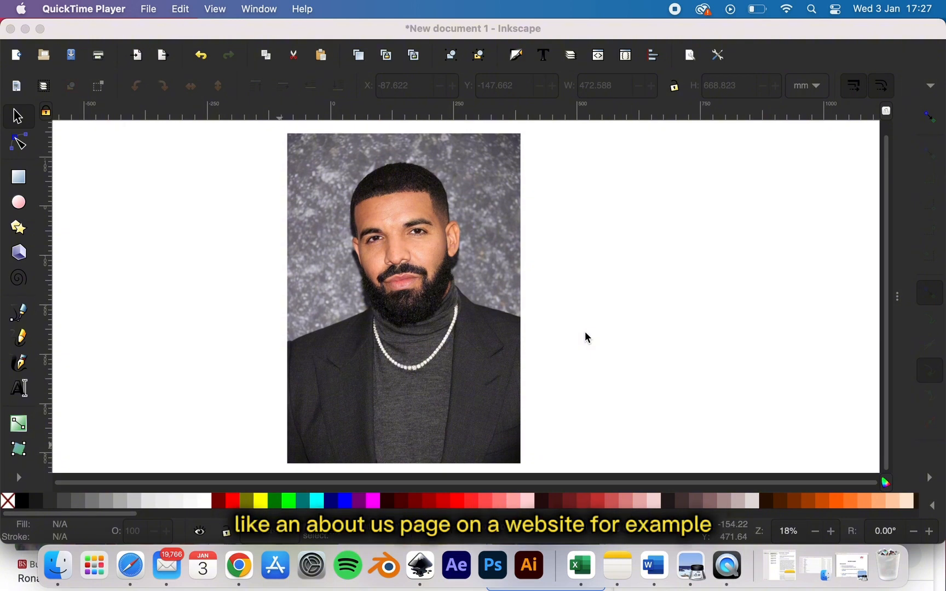
pyautogui.moveTo(562, 324)
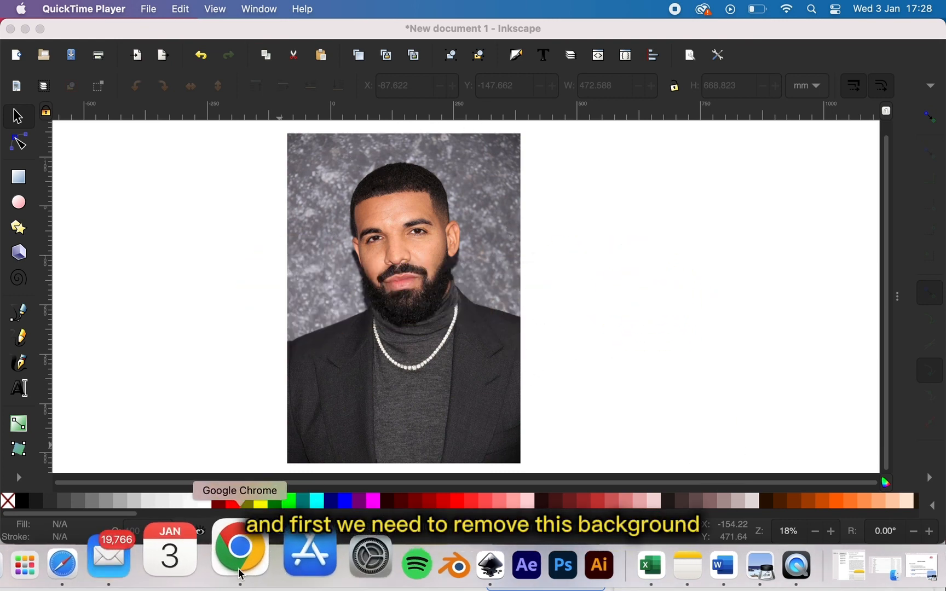
# Step: Switch to Chrome and upload the portrait photo to remove.bg for background removal
pyautogui.click(239, 548)
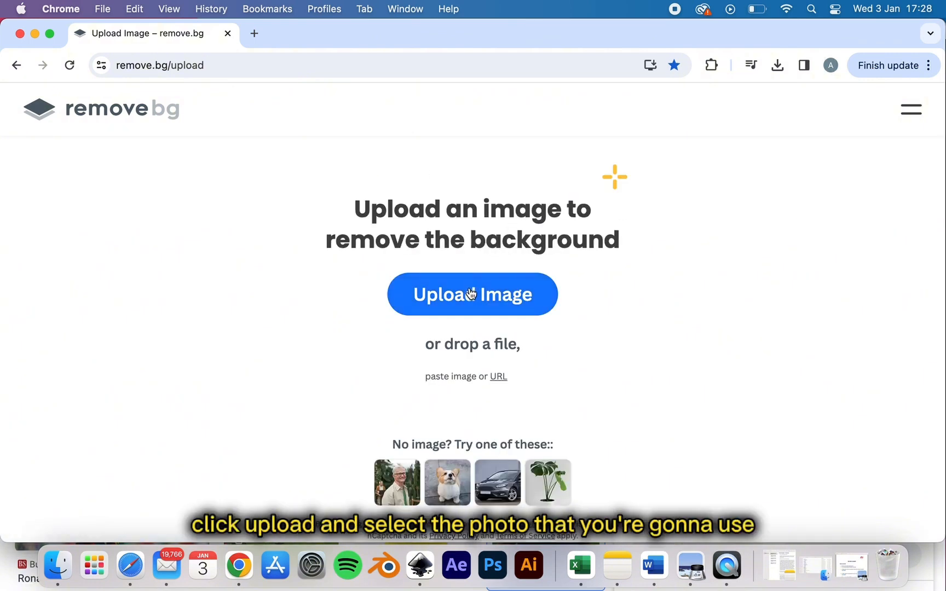
pyautogui.click(472, 294)
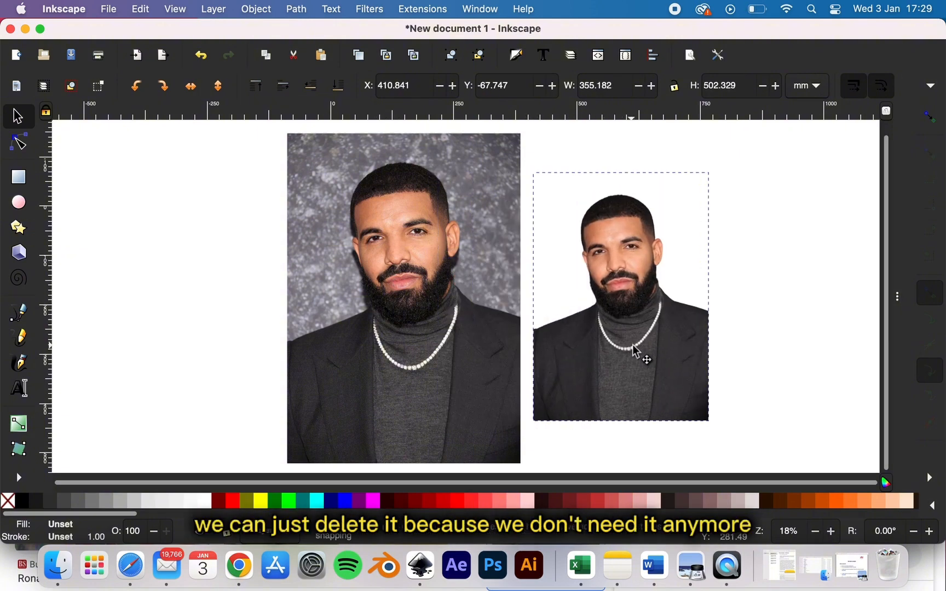
# Step: Delete the original grey-background photo, keeping only the cutout
pyautogui.press('Delete')
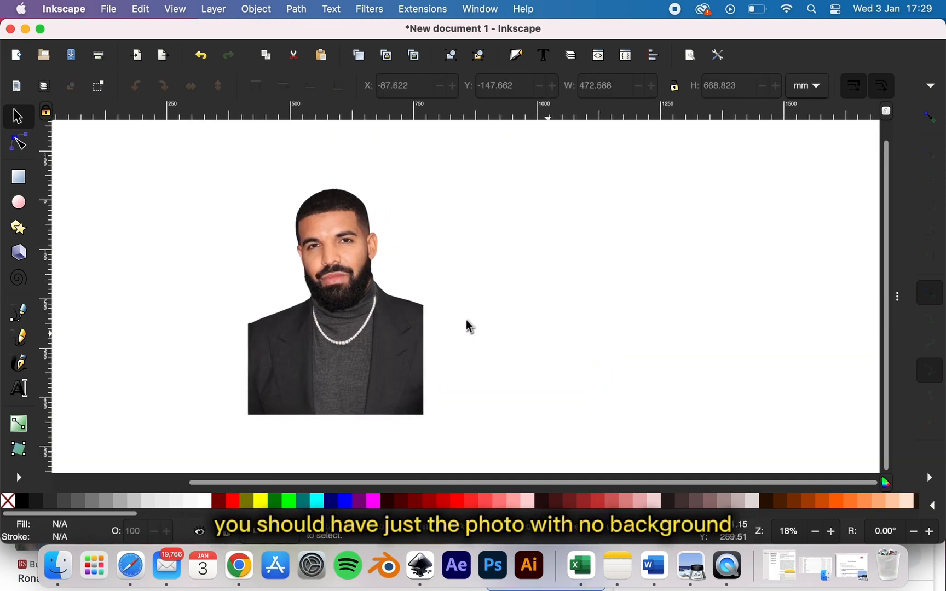
pyautogui.moveTo(305, 7)
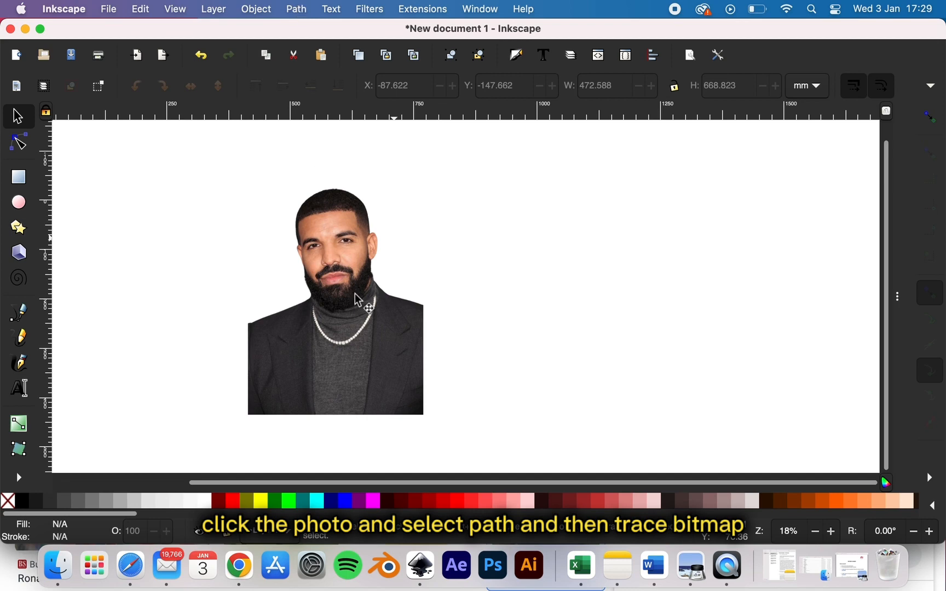
# Step: Open Trace Bitmap on the cutout and preview a multiple-scan Colours trace
pyautogui.click(295, 8)
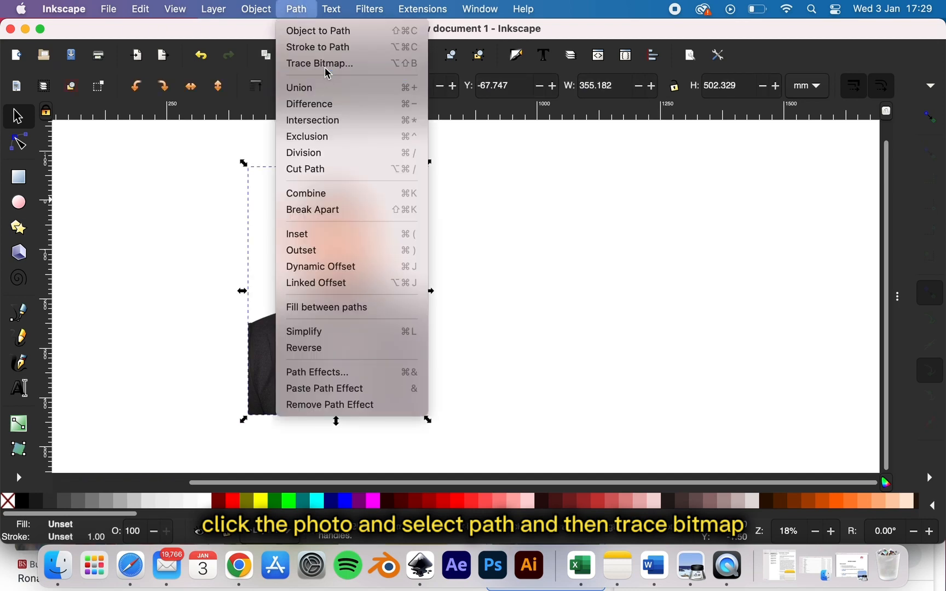
pyautogui.click(319, 63)
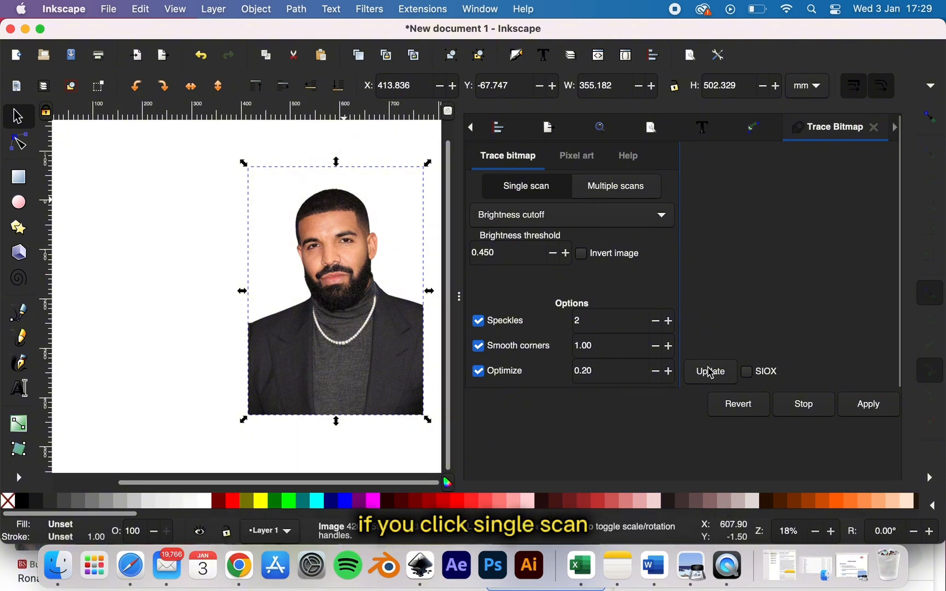
pyautogui.click(709, 371)
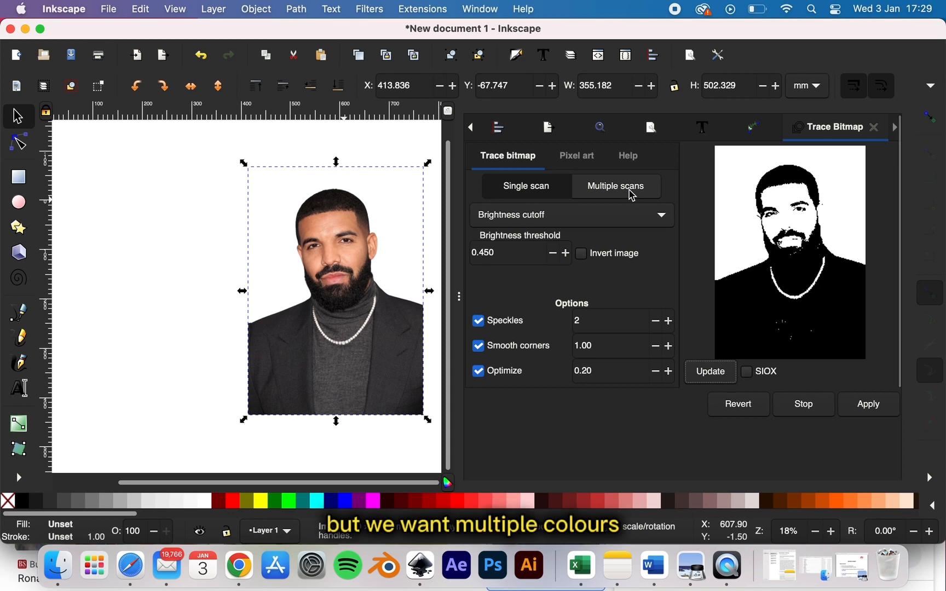
pyautogui.click(615, 186)
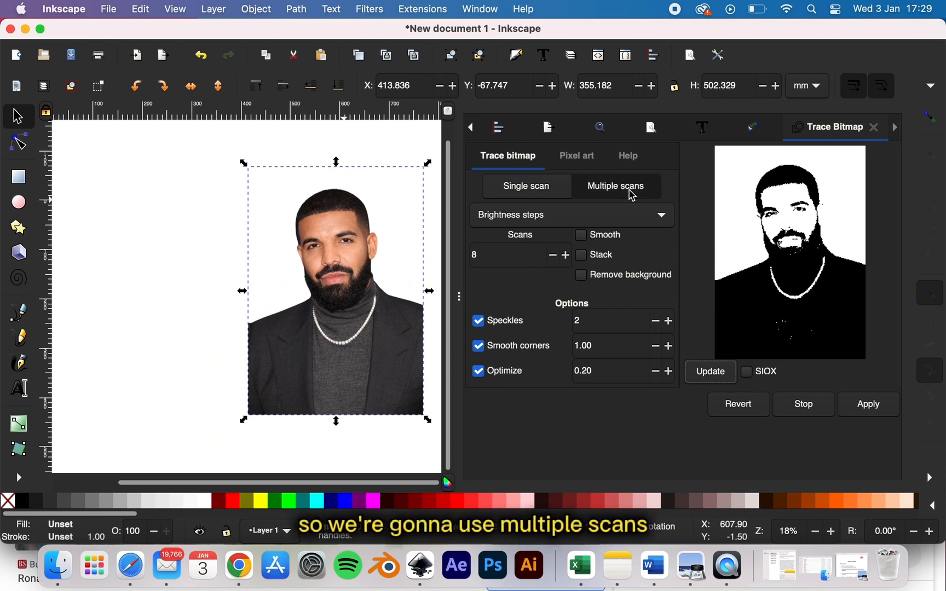
pyautogui.click(570, 214)
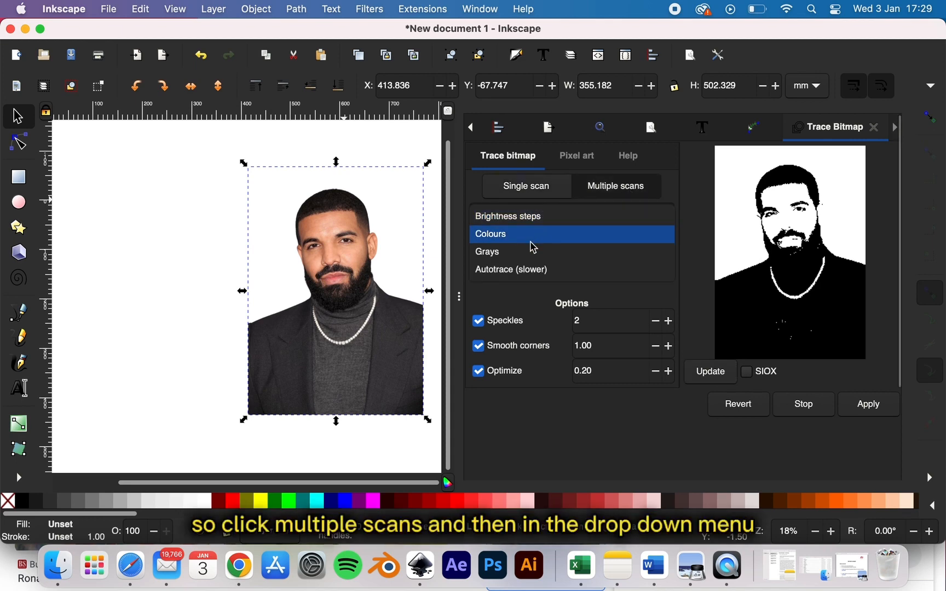
pyautogui.click(489, 235)
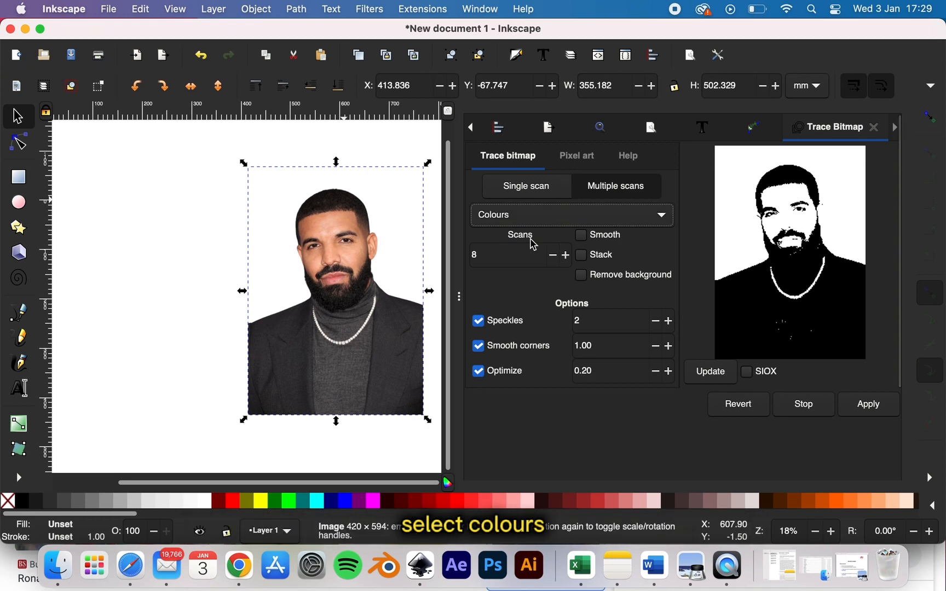
pyautogui.moveTo(723, 377)
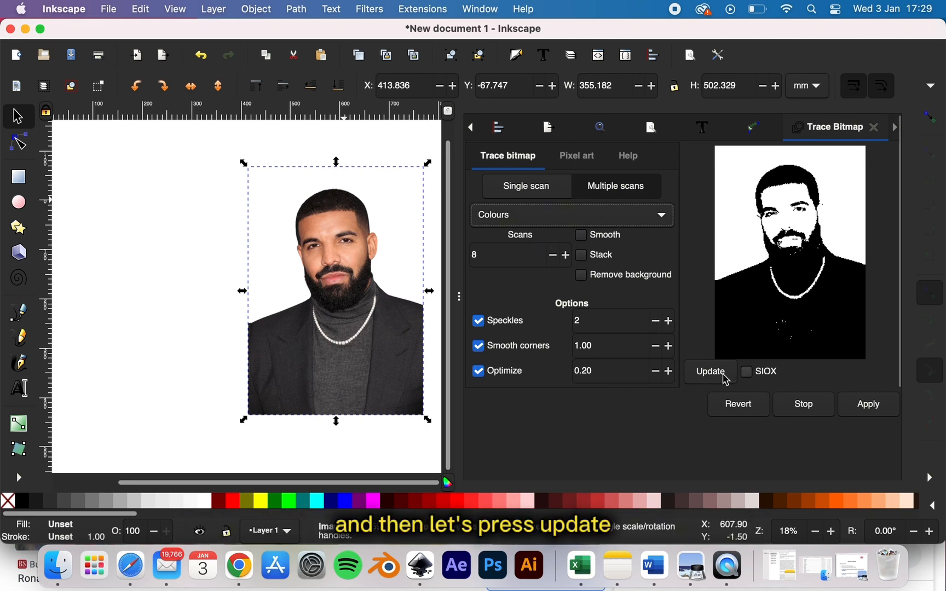
pyautogui.click(709, 371)
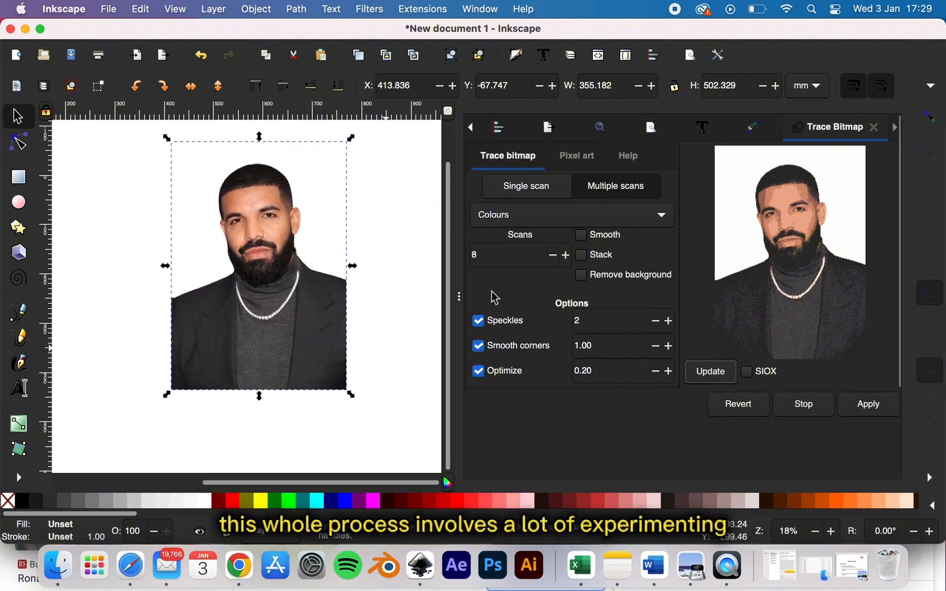
# Step: Enable Smooth, set Optimize 0.50, Speckles 1 and Scans 12, refreshing the preview
pyautogui.click(580, 235)
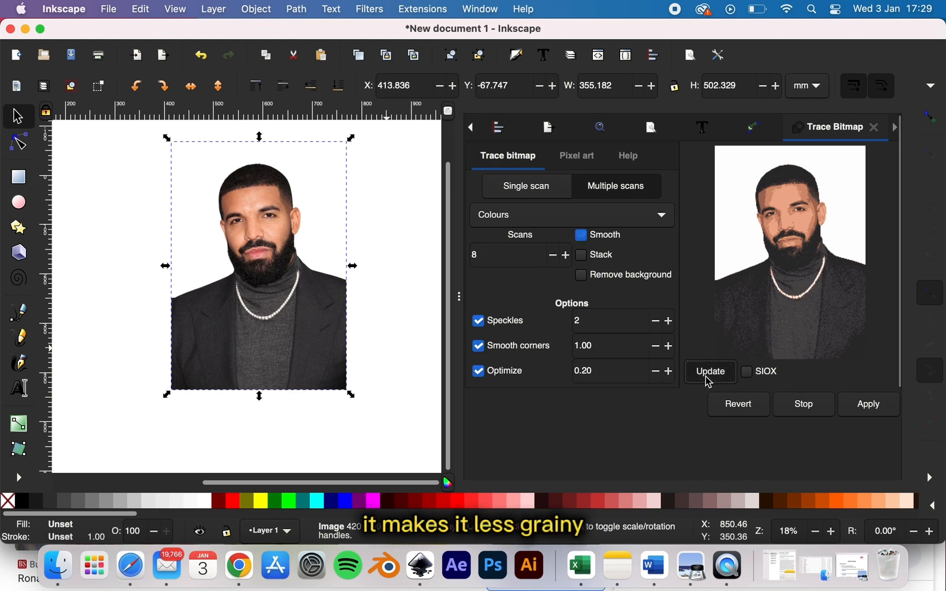
pyautogui.click(580, 235)
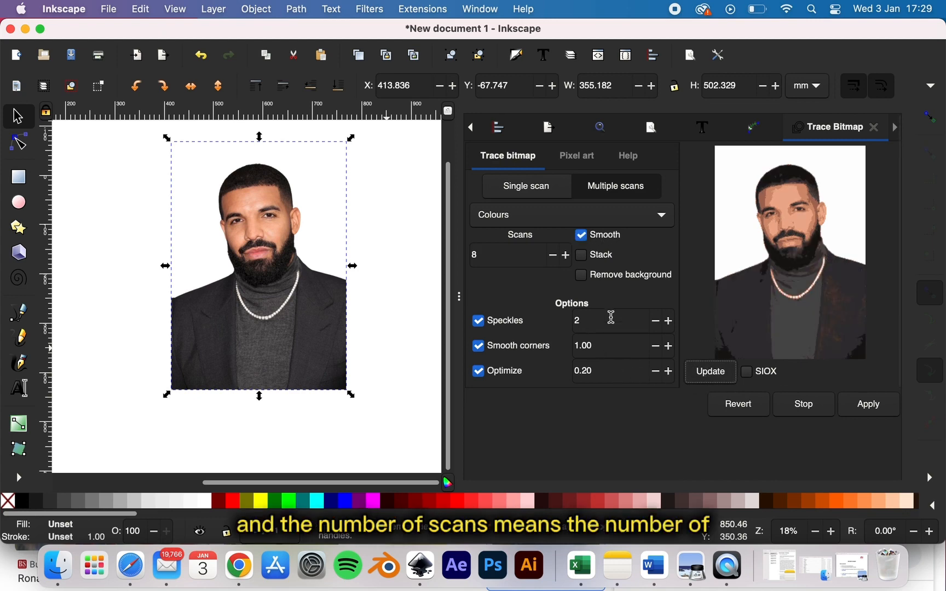
pyautogui.moveTo(647, 357)
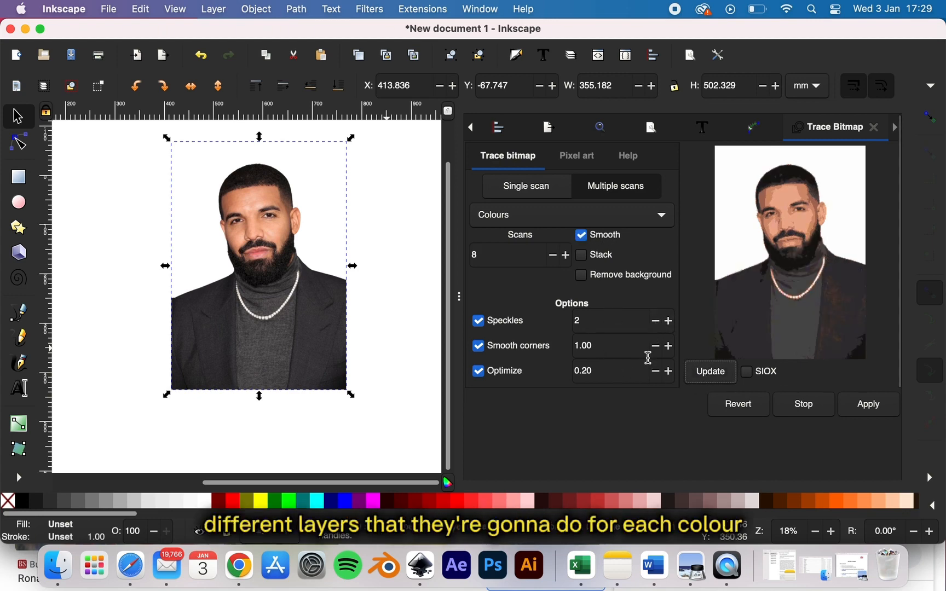
pyautogui.click(667, 371)
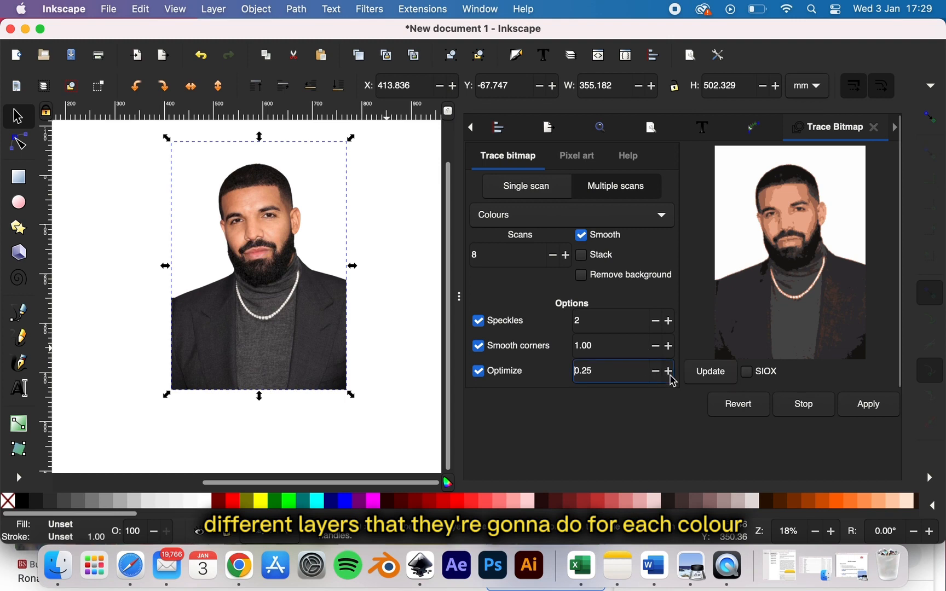
pyautogui.click(667, 370)
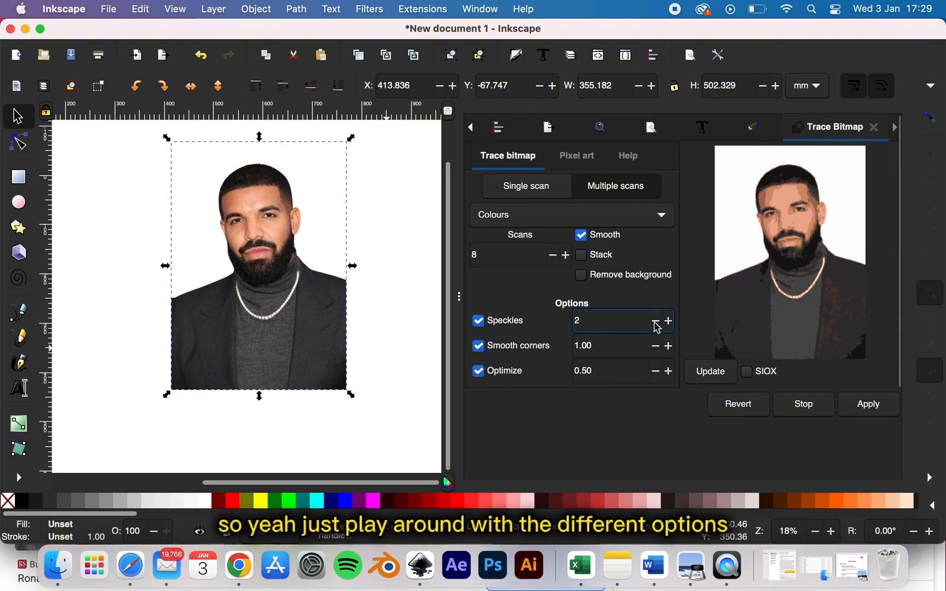
pyautogui.click(654, 320)
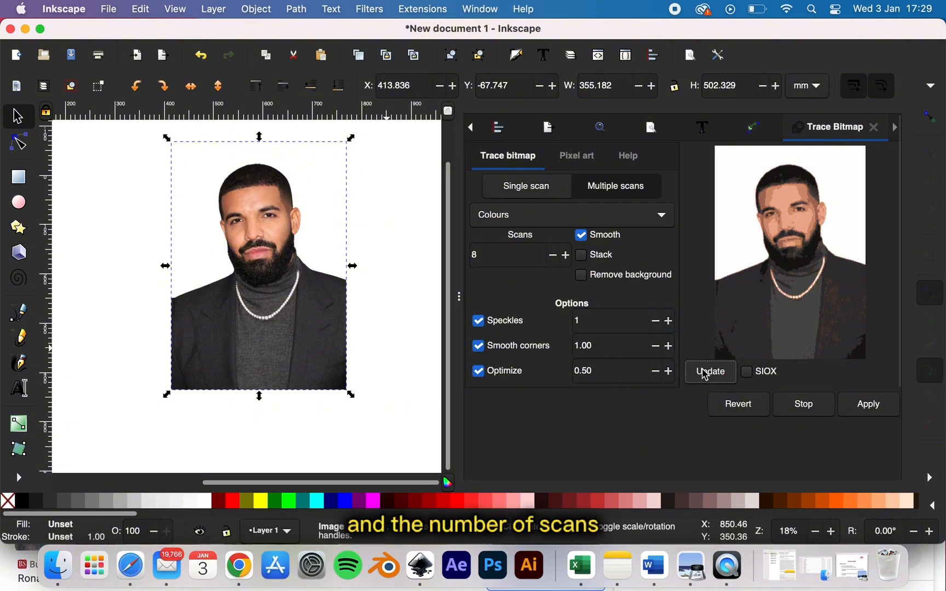
pyautogui.moveTo(562, 261)
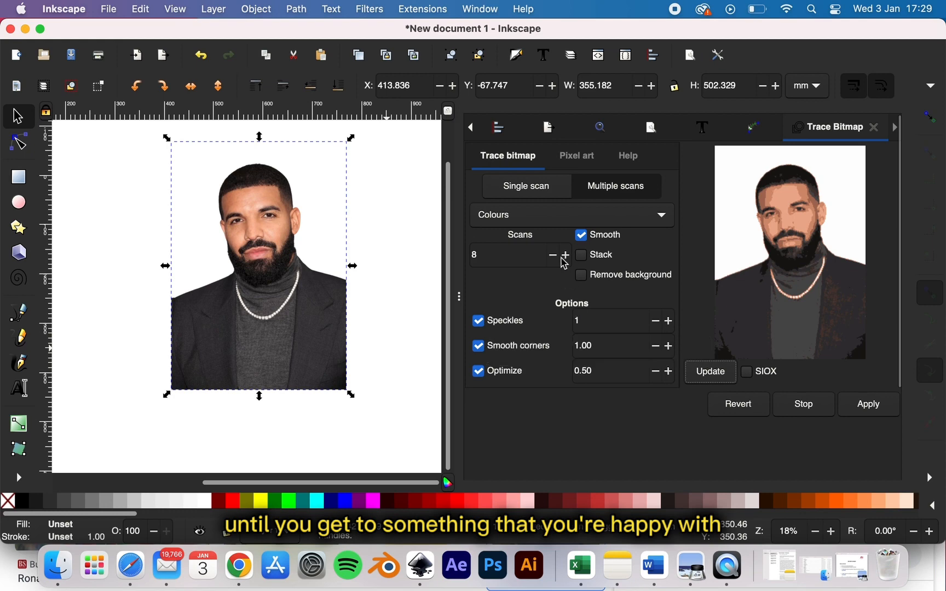
pyautogui.click(512, 254)
pyautogui.write('10')
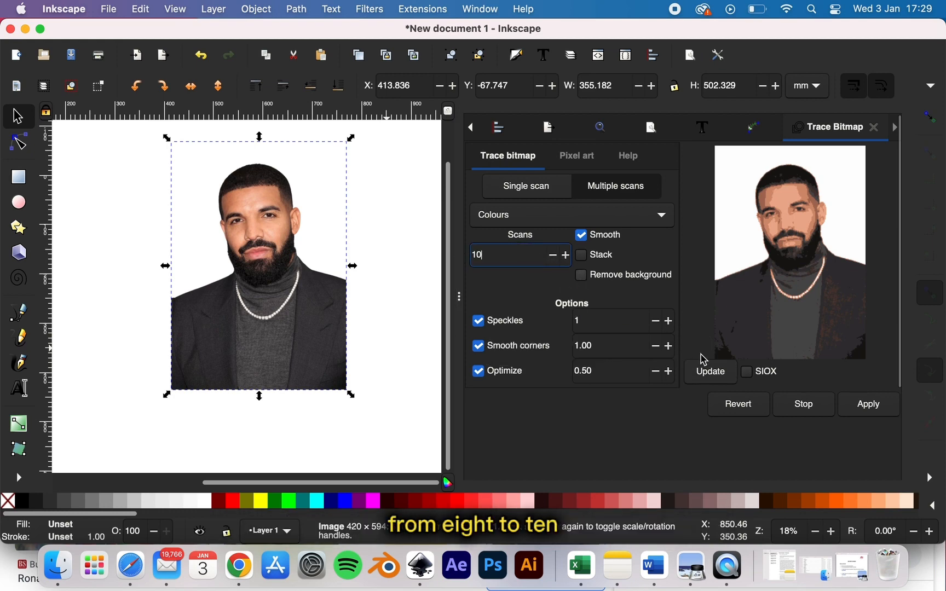
pyautogui.click(709, 371)
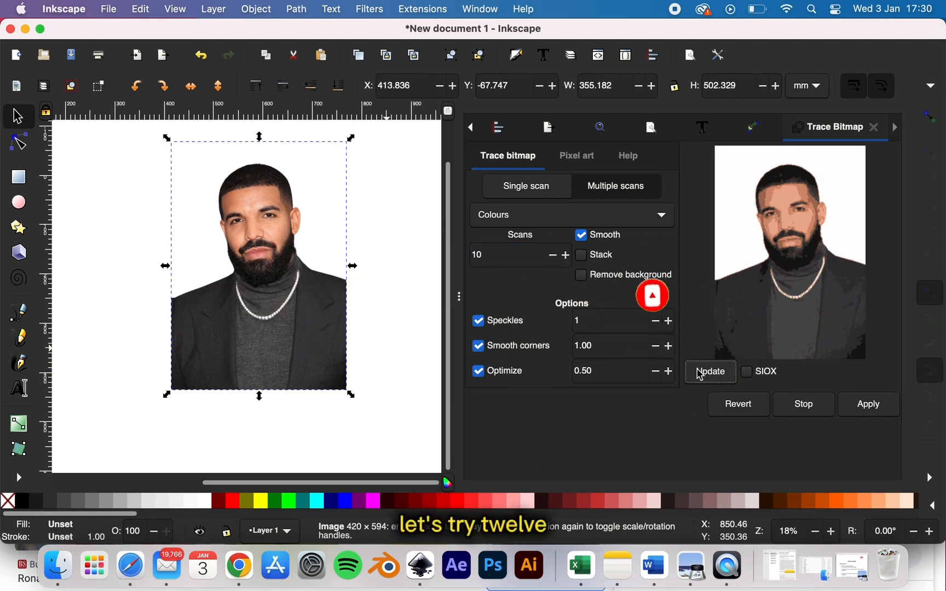
pyautogui.click(513, 254)
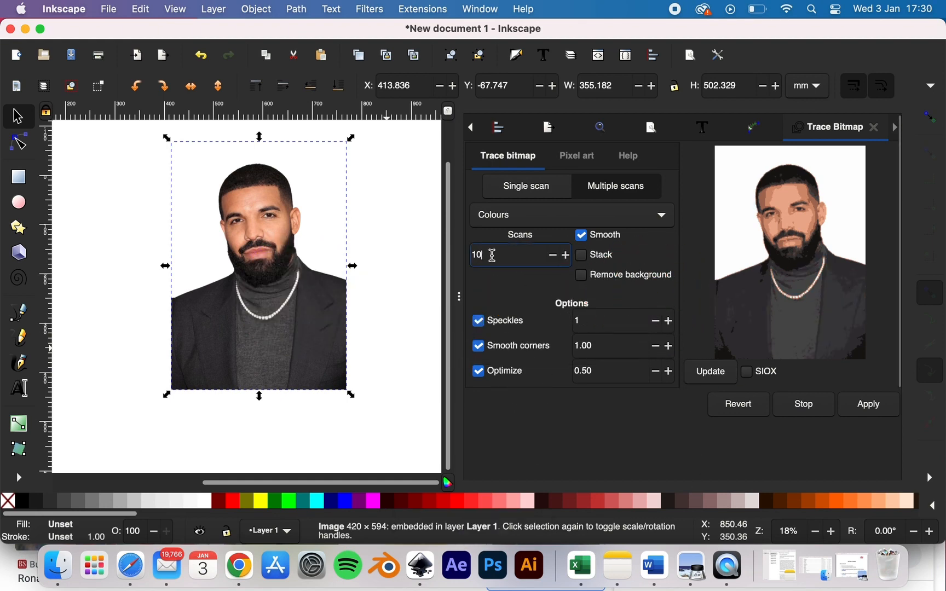
pyautogui.write('12')
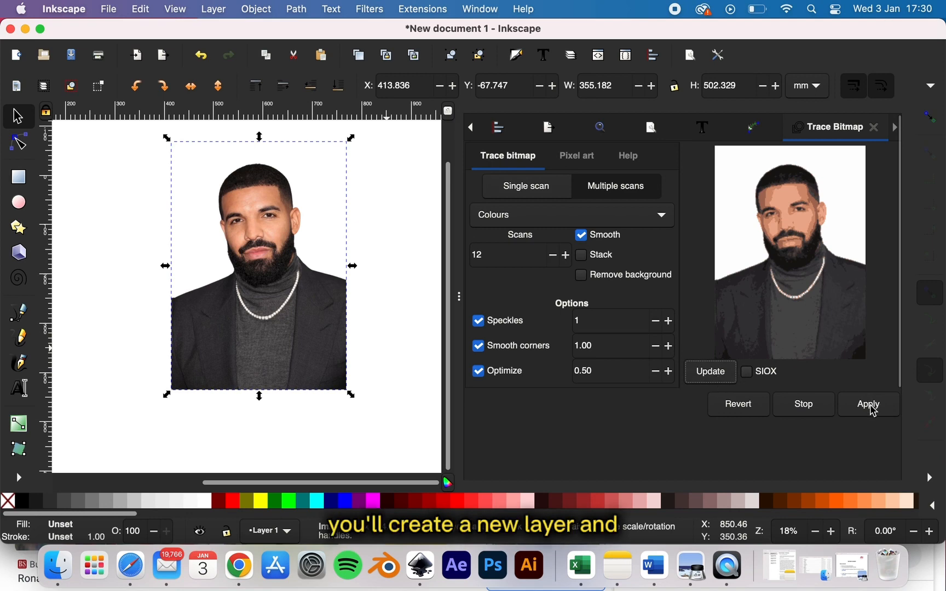
# Step: Apply the 12-scan trace, then enable Stack and Remove background with speckles 0
pyautogui.click(868, 403)
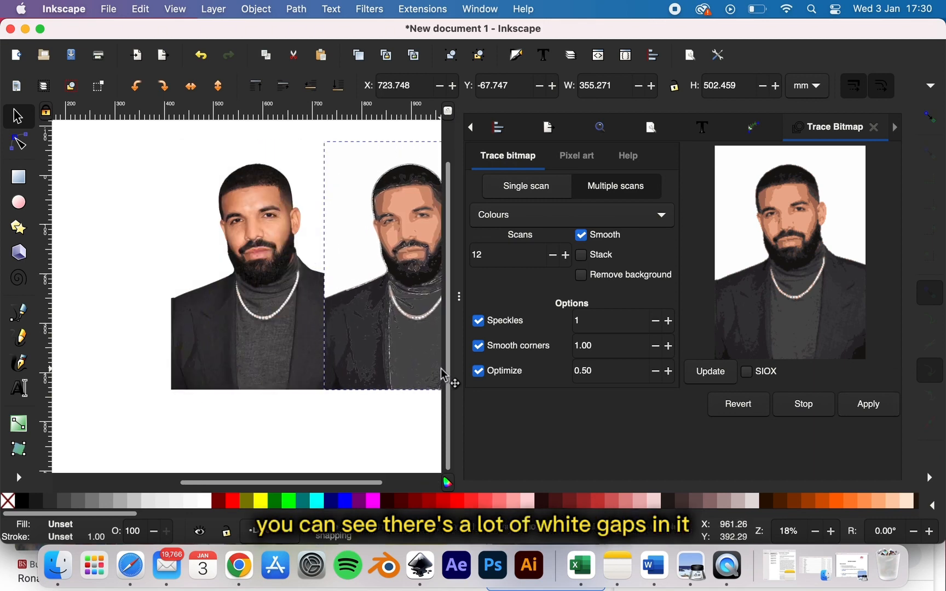
pyautogui.click(383, 266)
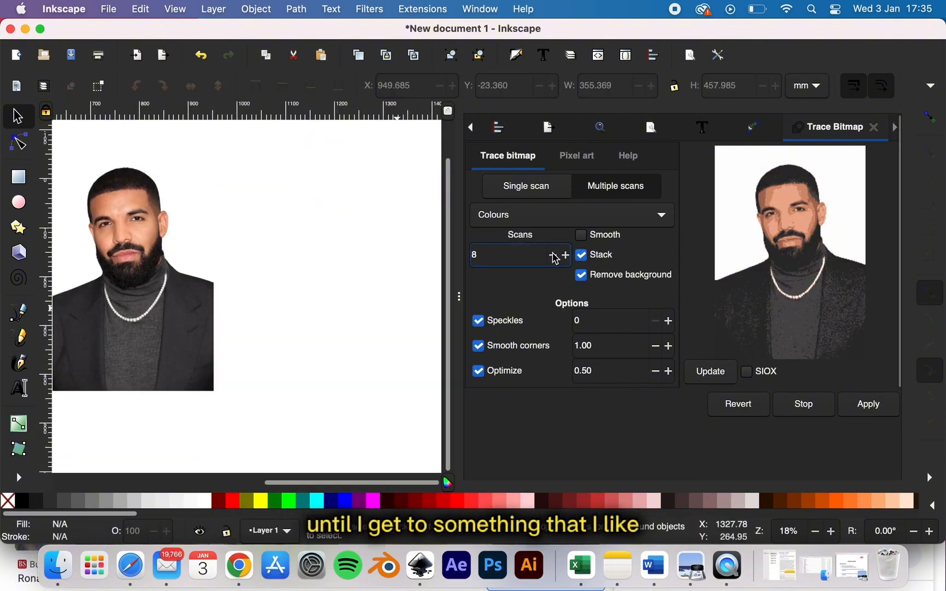
# Step: Set Scans to 6 and toggle Stack off and back on
pyautogui.click(550, 254)
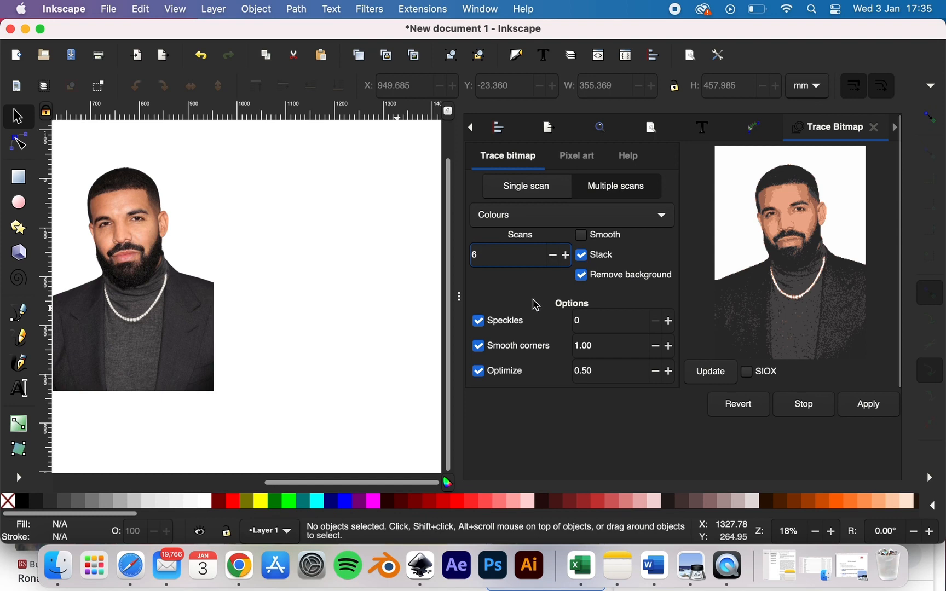
pyautogui.click(581, 254)
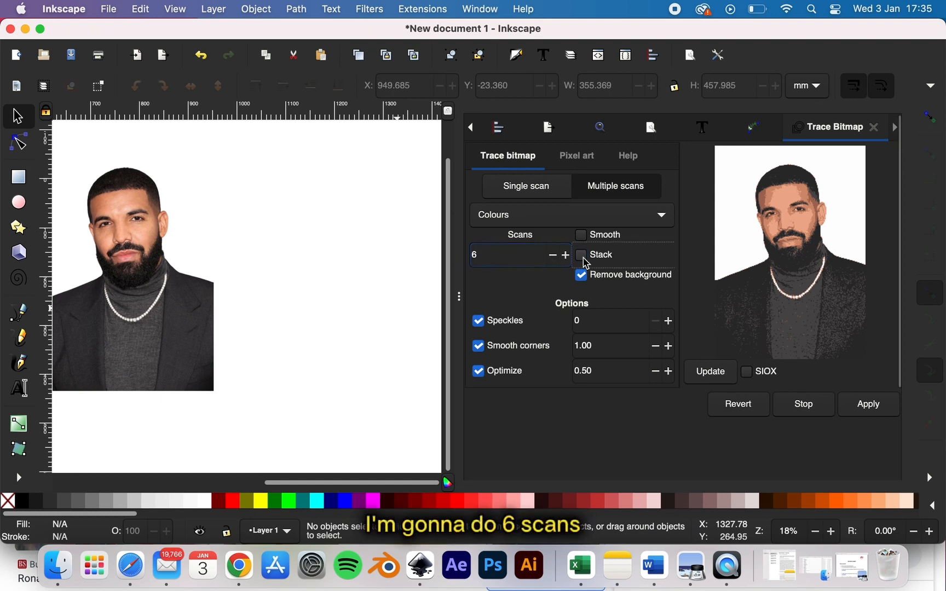
pyautogui.click(580, 255)
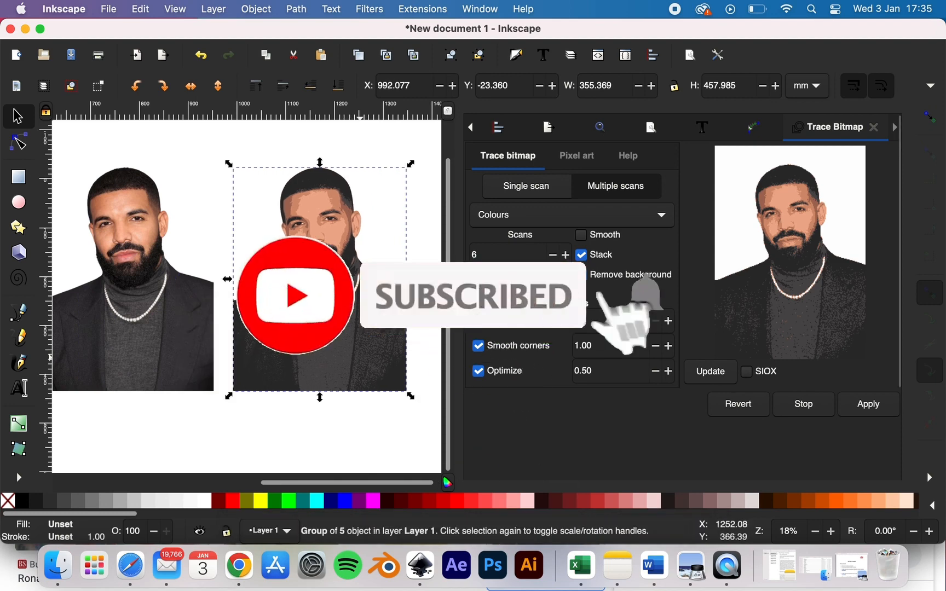
# Step: Select the red circle and lower it to the bottom, behind the portrait
pyautogui.click(873, 126)
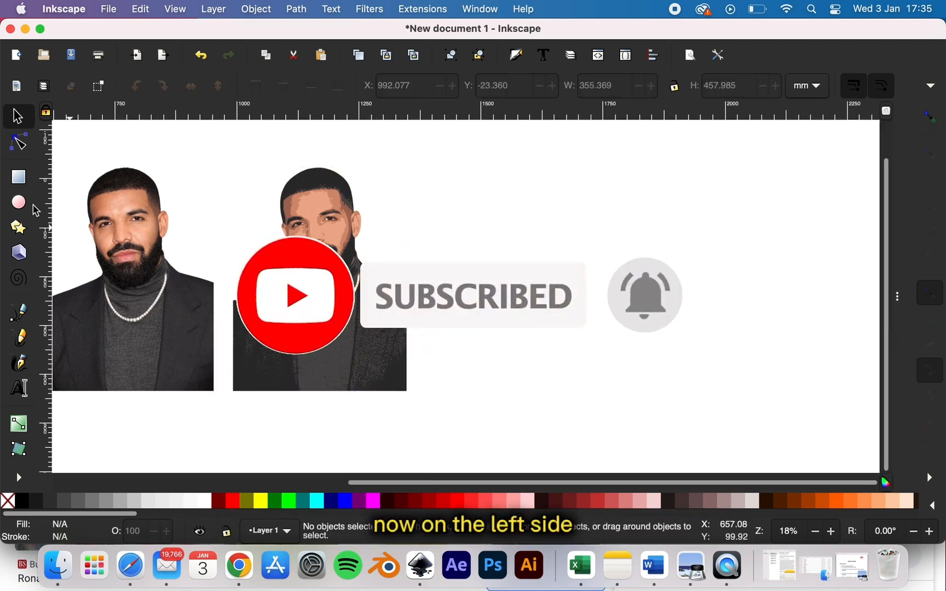
pyautogui.click(18, 202)
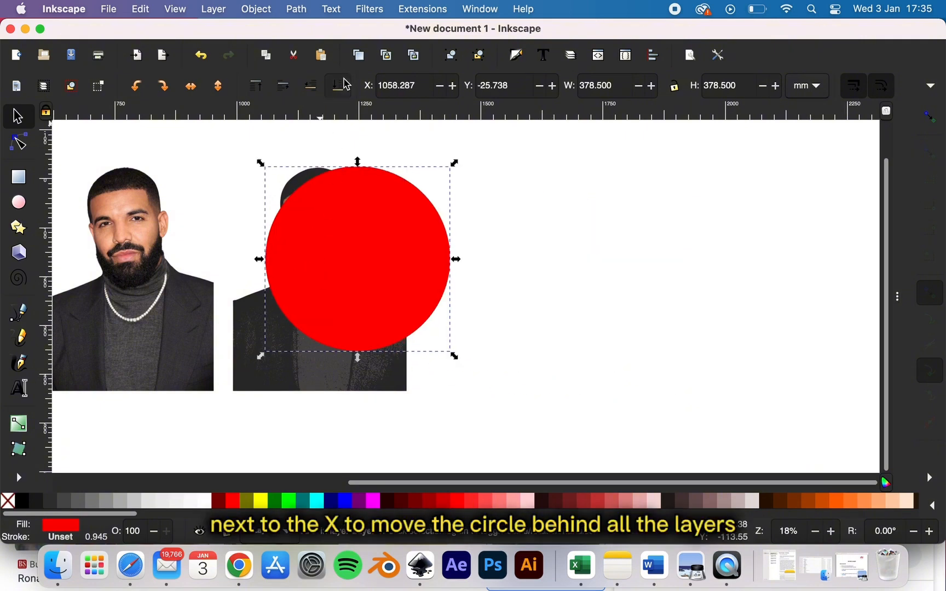
pyautogui.click(338, 85)
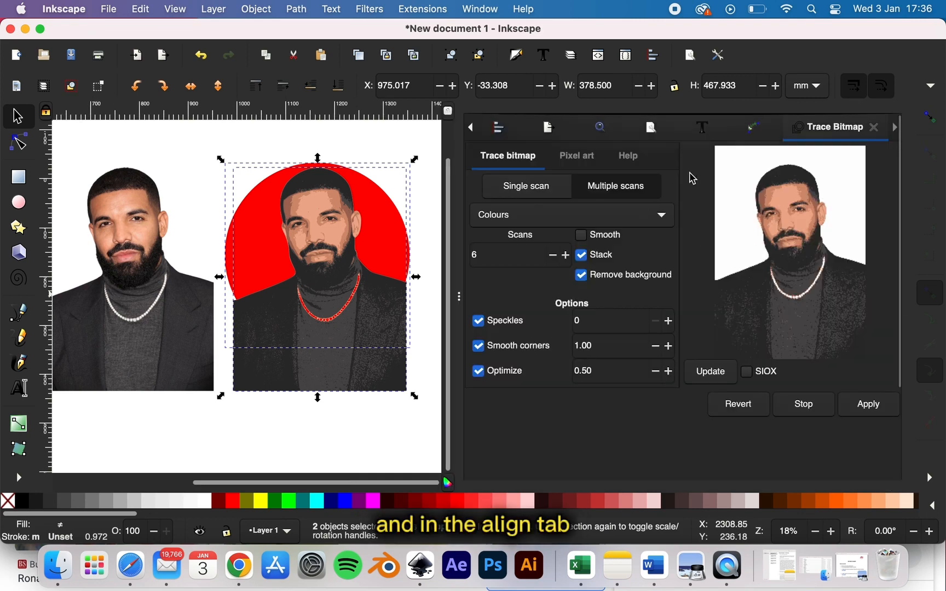
# Step: Centre the portrait and circle on each other, relative to the last selected object
pyautogui.click(498, 127)
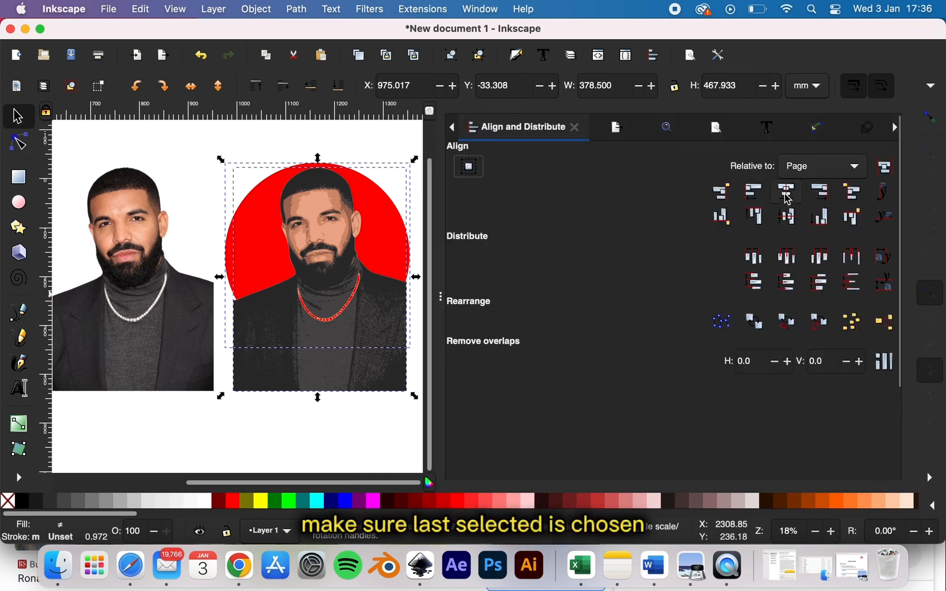
pyautogui.click(820, 166)
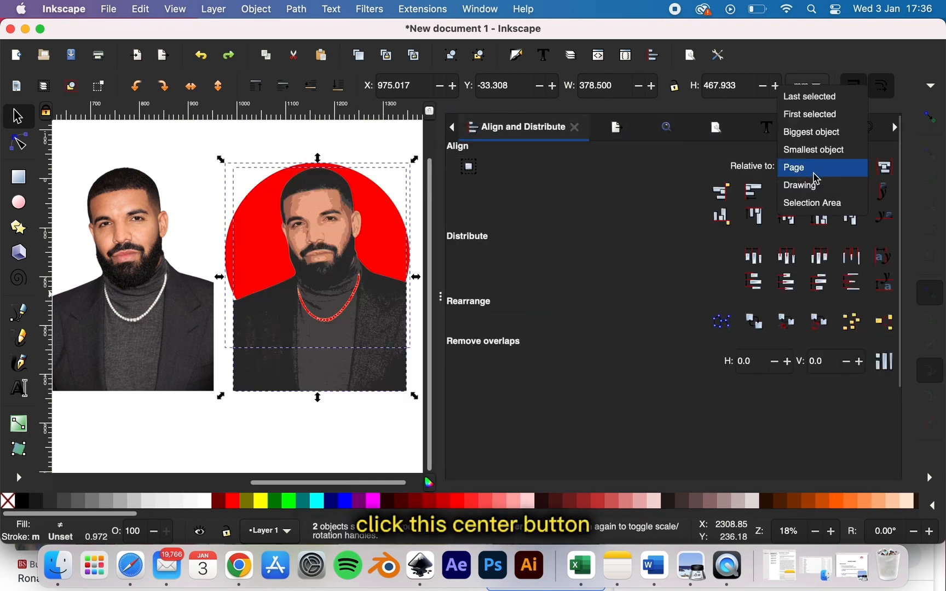
pyautogui.click(810, 96)
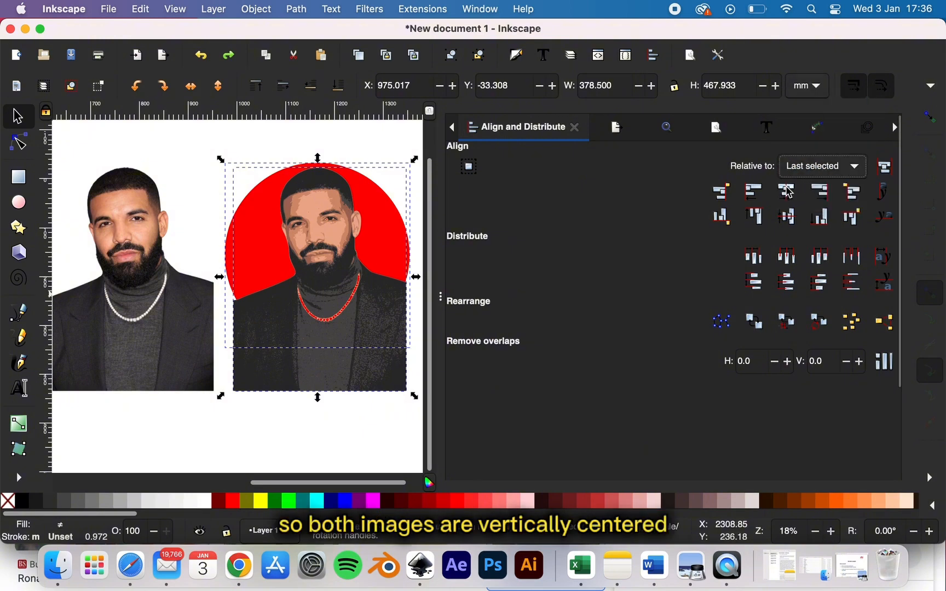
pyautogui.click(786, 191)
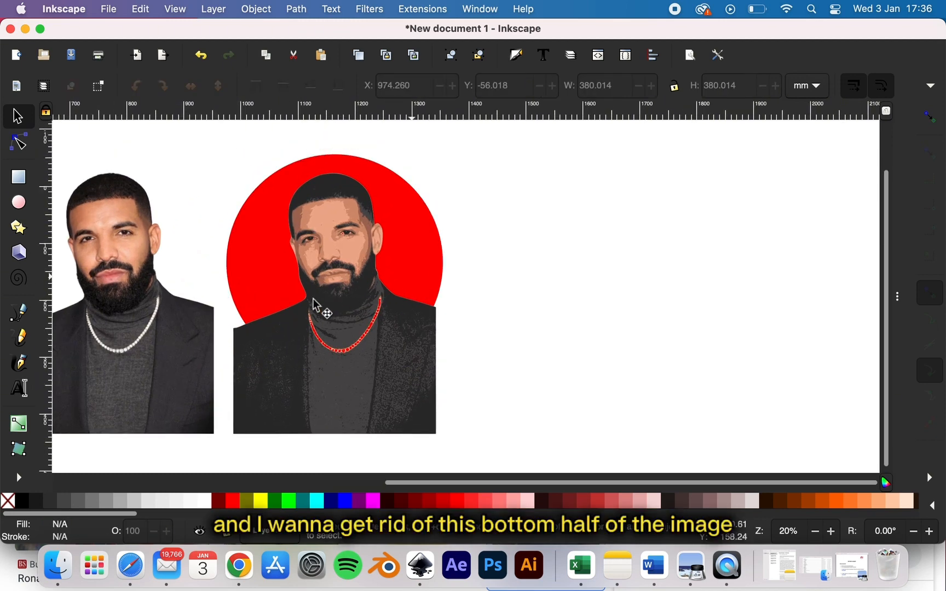
# Step: Draw a rectangle over the lower half of the traced portrait
pyautogui.click(17, 177)
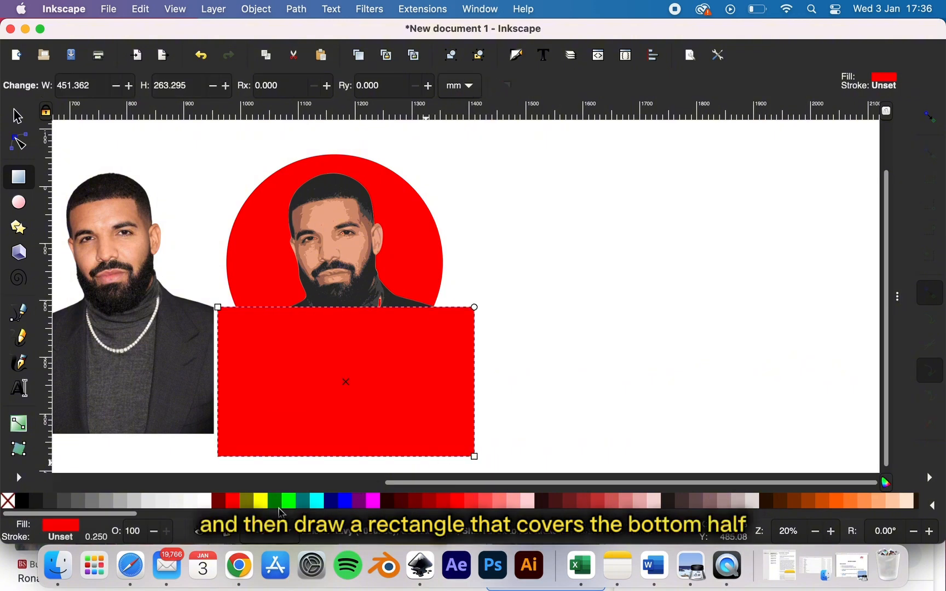
pyautogui.click(260, 500)
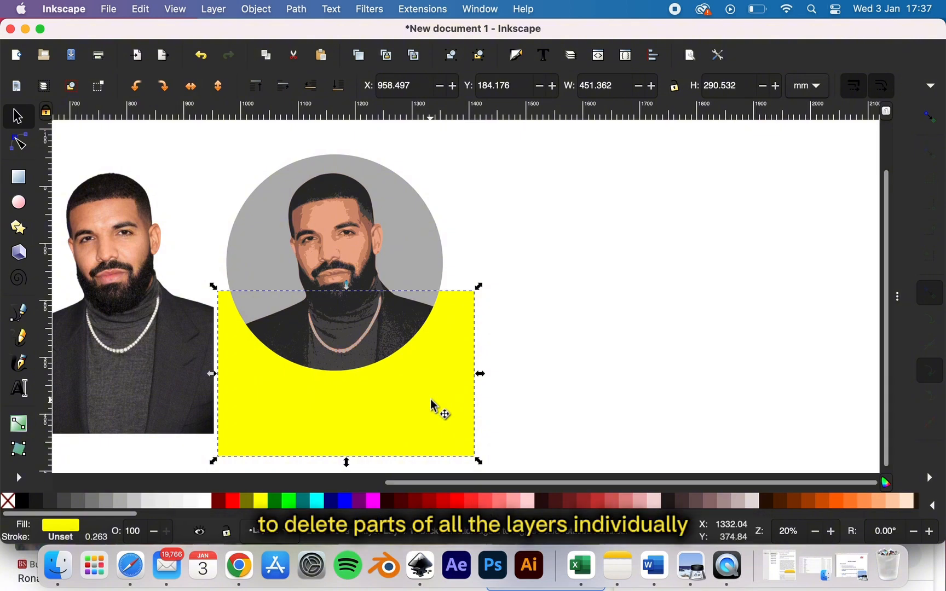
# Step: Select the rectangle with a portrait layer and cut away the covered part
pyautogui.click(539, 366)
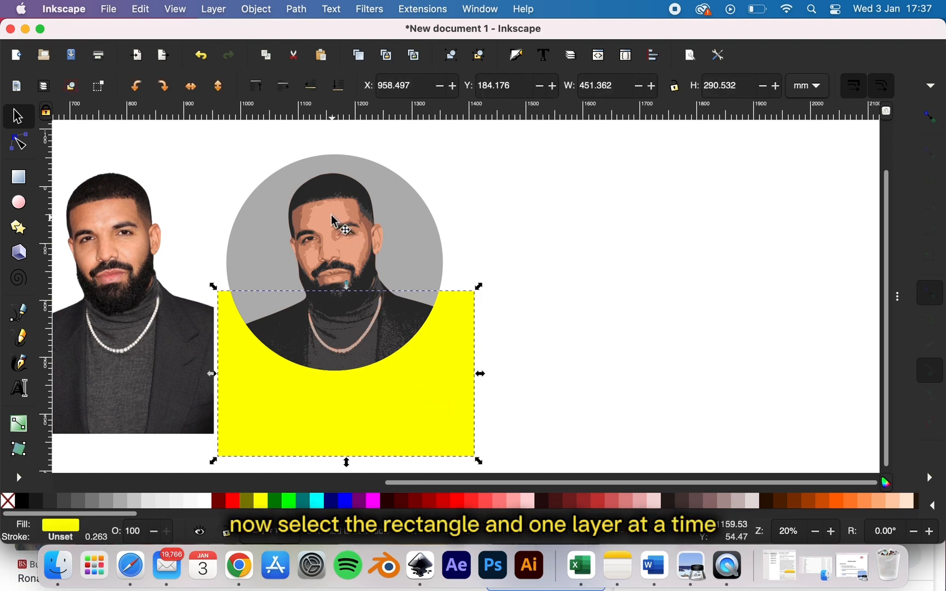
pyautogui.click(338, 212)
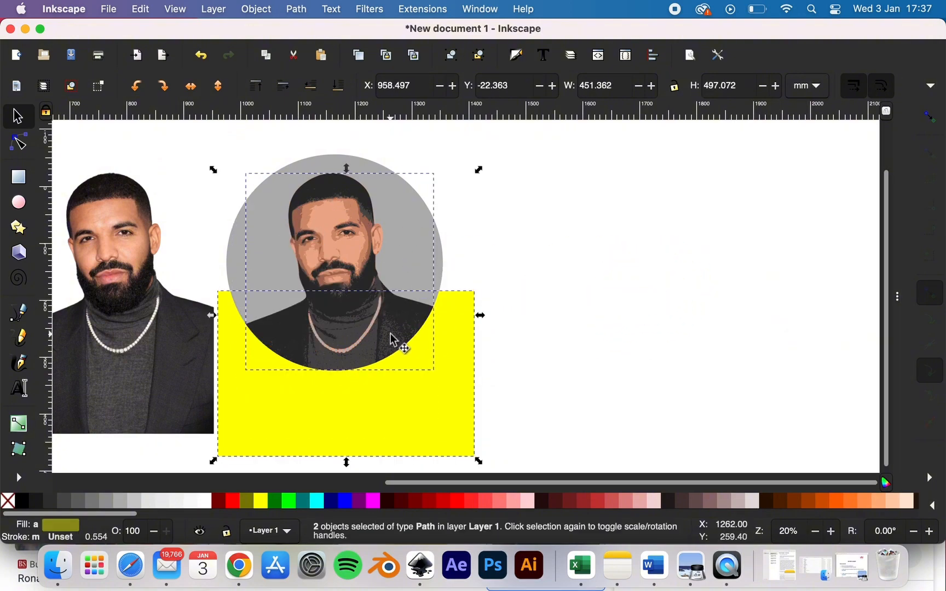
pyautogui.click(508, 468)
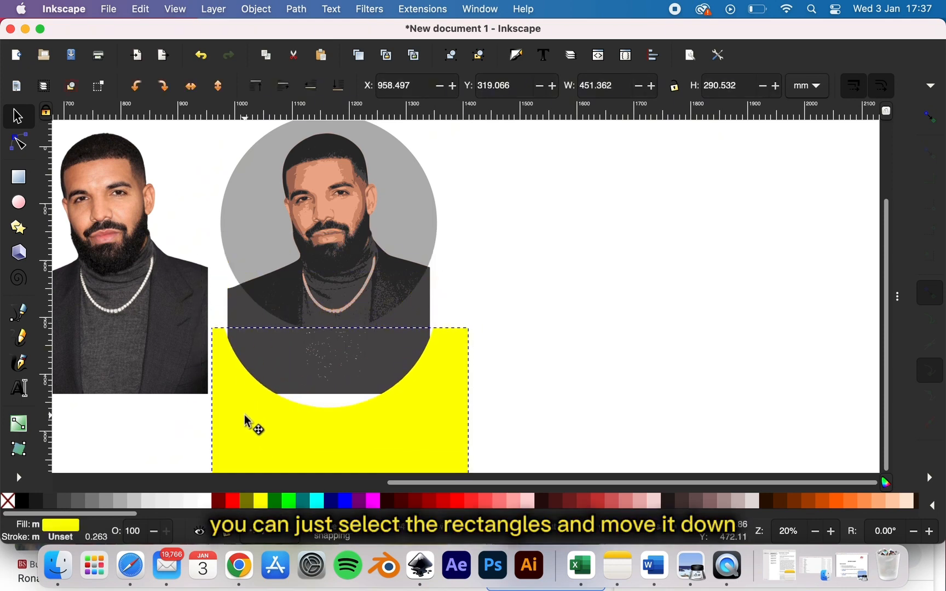
pyautogui.click(337, 398)
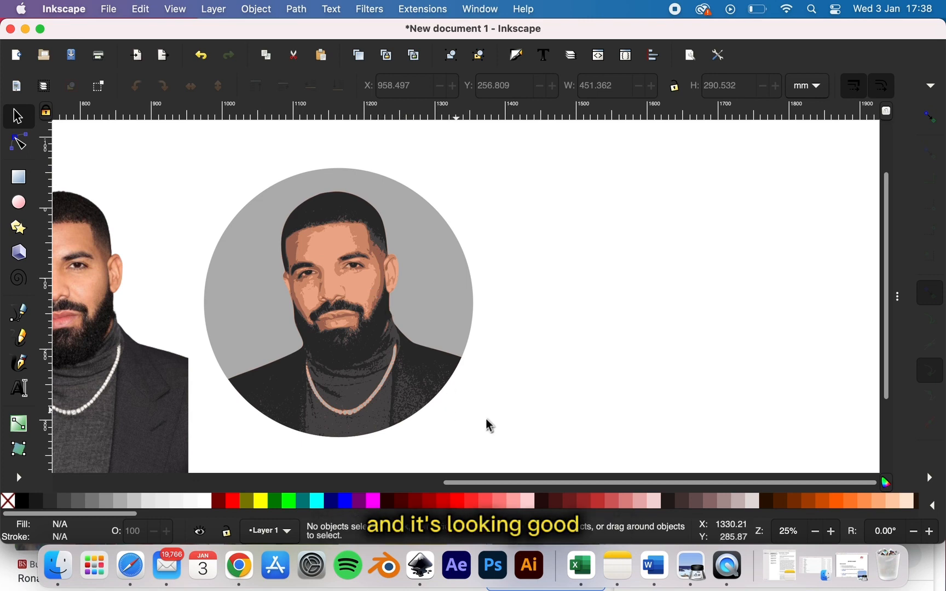
# Step: Select all portrait layers and push the white silhouette shape two steps behind them
pyautogui.click(90, 277)
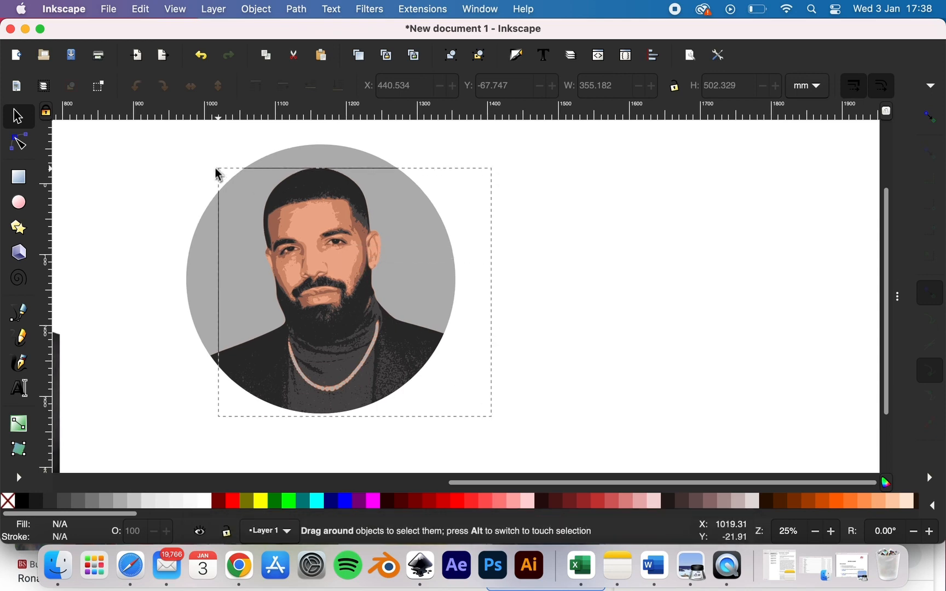
pyautogui.click(478, 54)
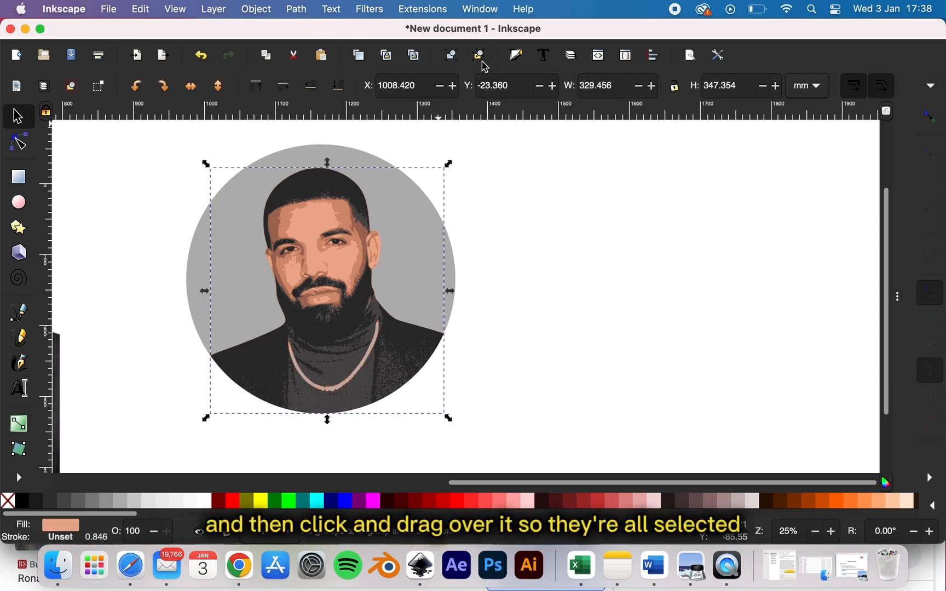
pyautogui.moveTo(549, 335)
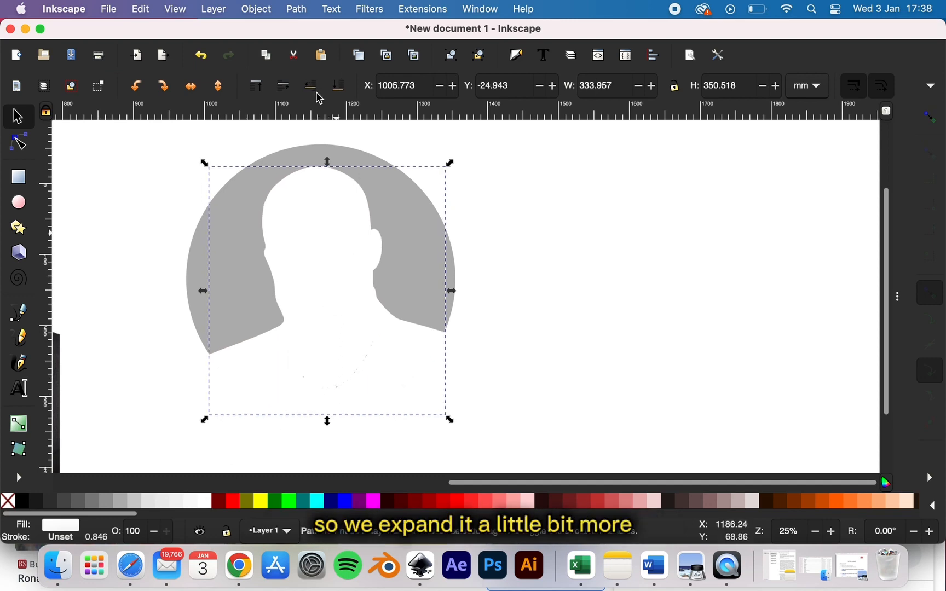
pyautogui.click(310, 86)
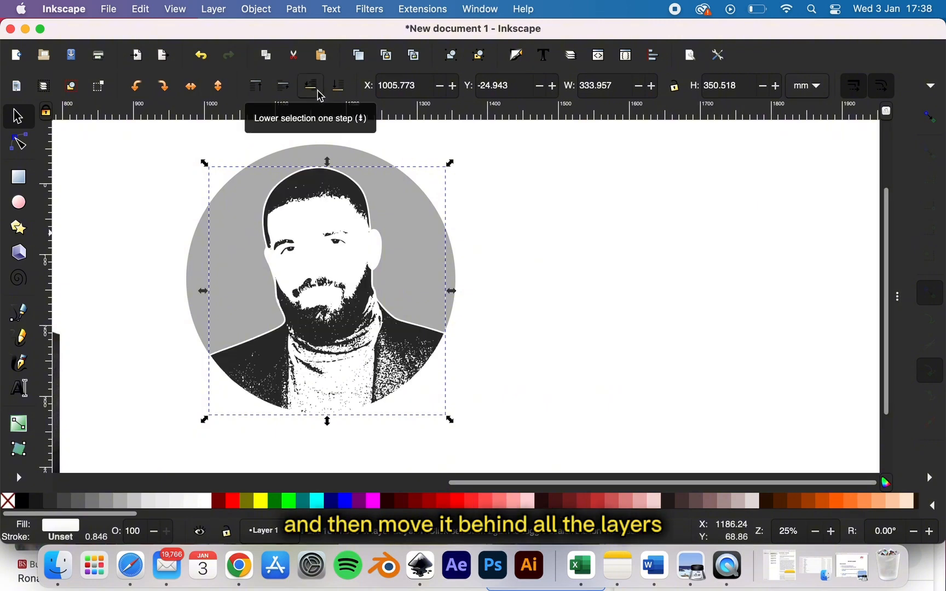
pyautogui.click(310, 85)
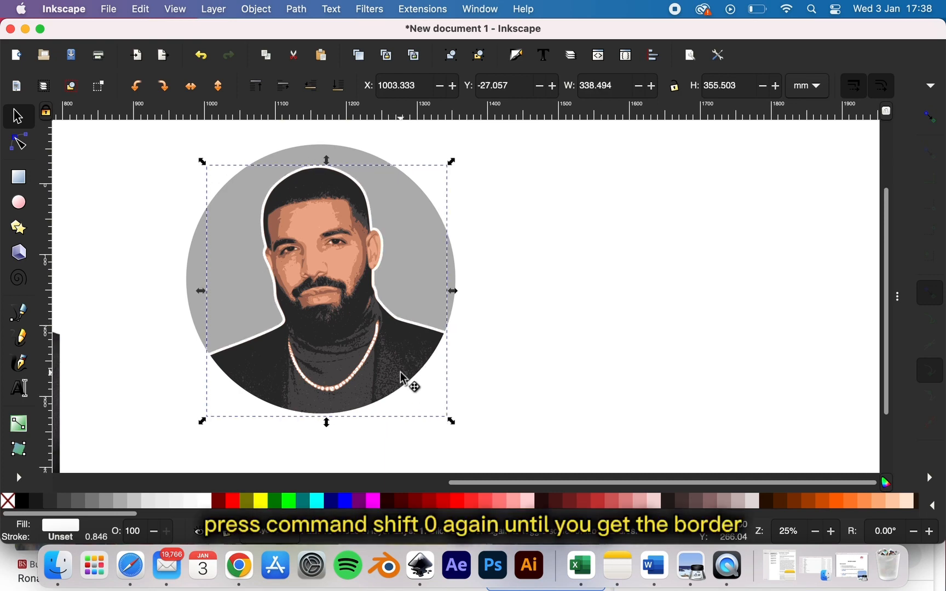
pyautogui.moveTo(503, 369)
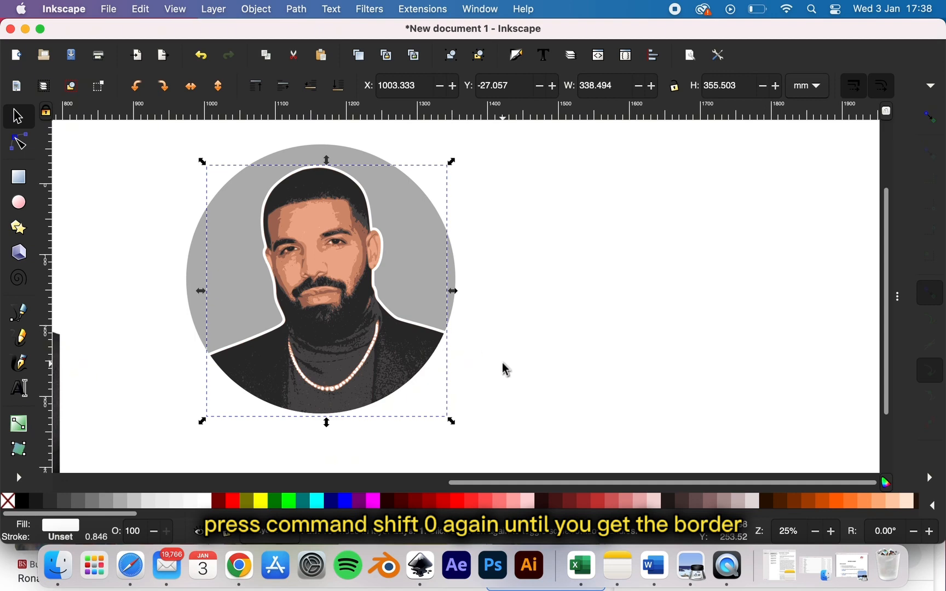
pyautogui.moveTo(450, 311)
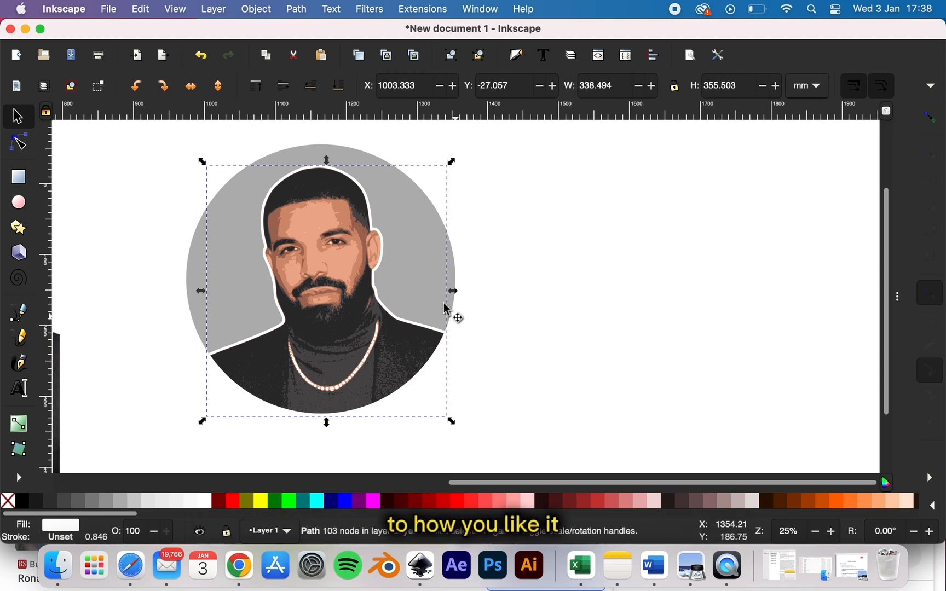
# Step: Fill the background circle with red from the palette
pyautogui.click(16, 500)
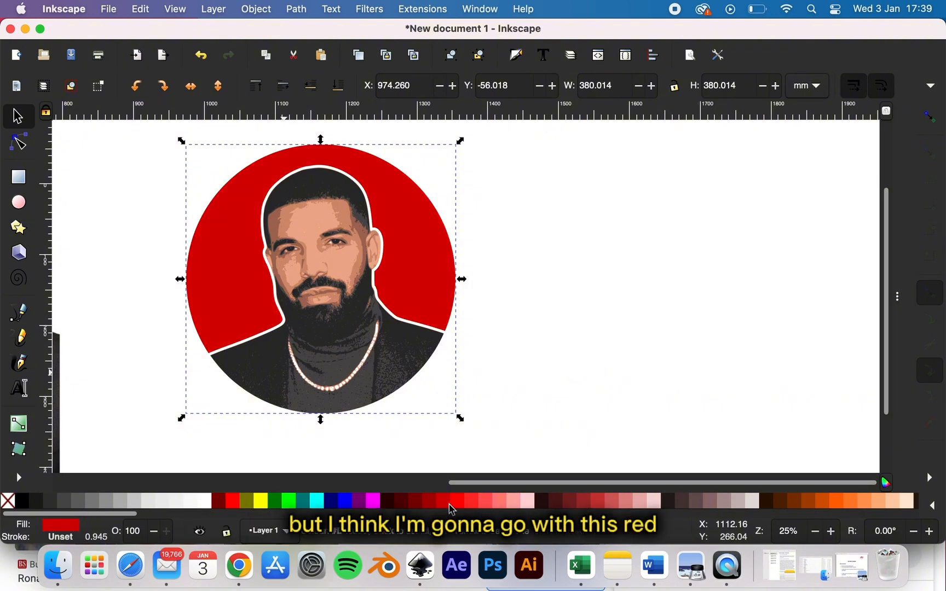
pyautogui.click(428, 322)
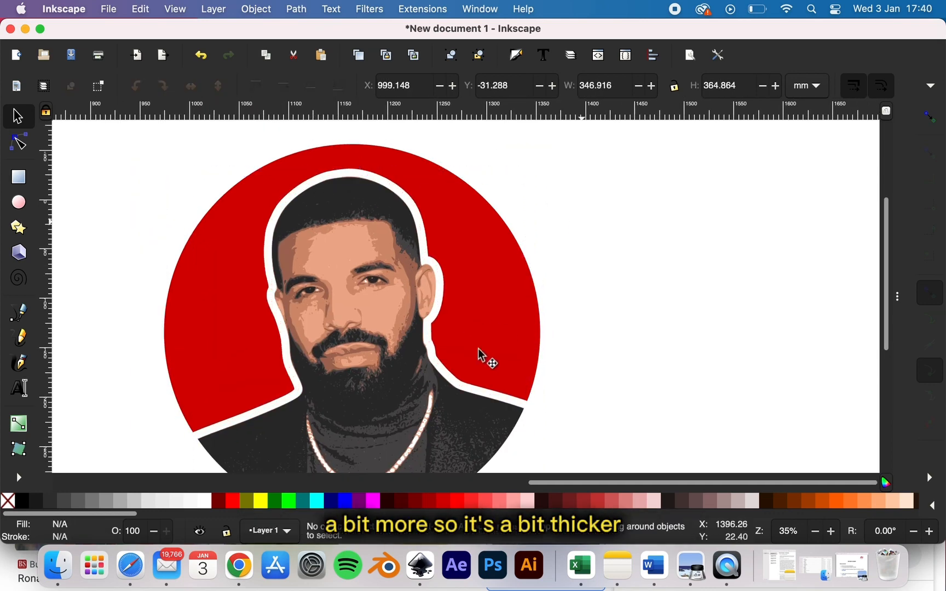
pyautogui.scroll(-3)
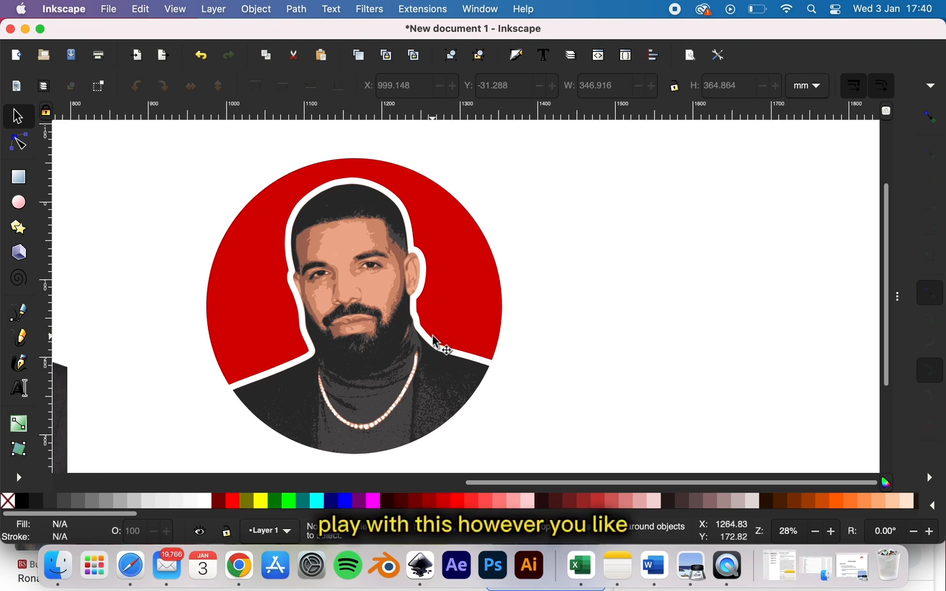
pyautogui.moveTo(554, 404)
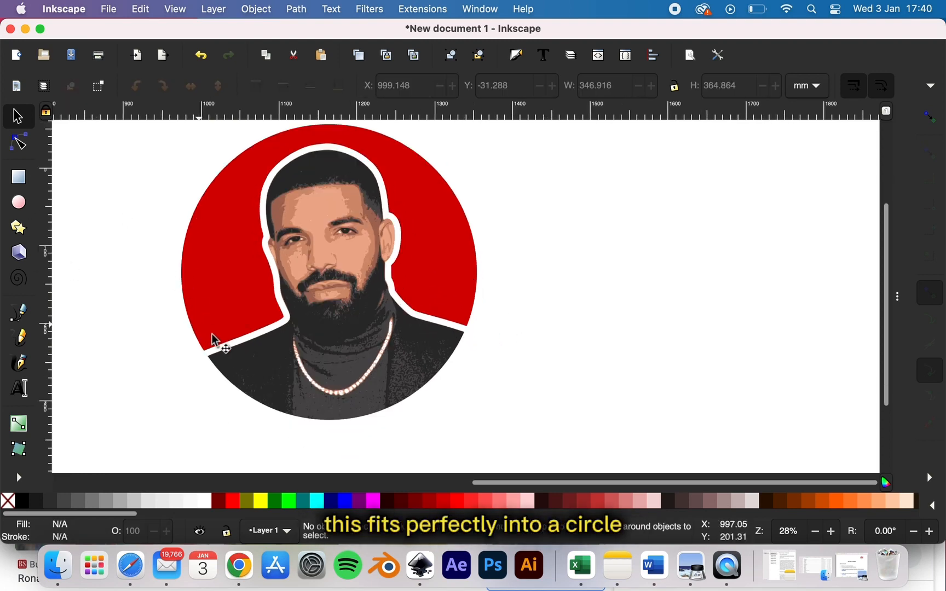
pyautogui.moveTo(220, 353)
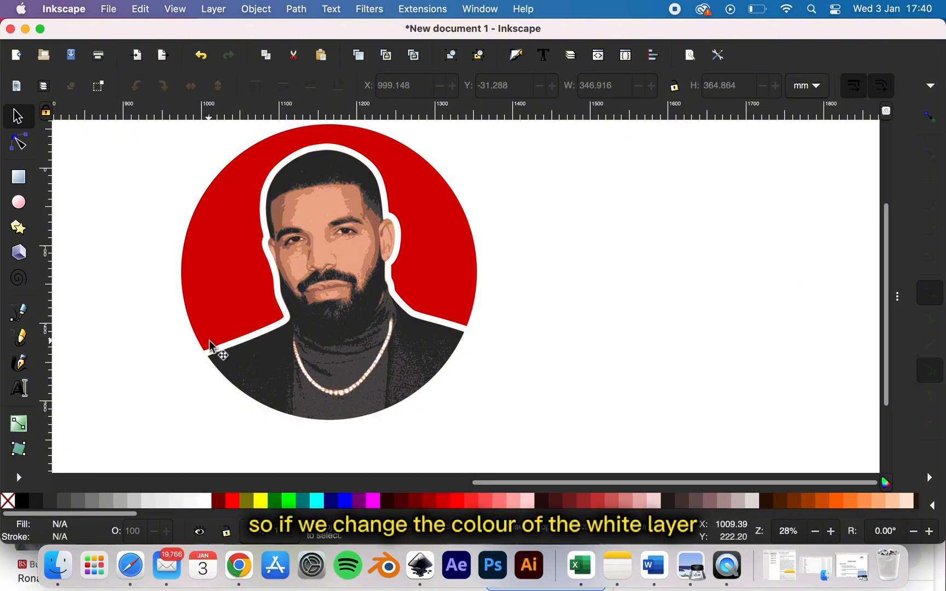
# Step: Trim the white border shape along the circle's bottom edge, then deselect to view the result
pyautogui.click(259, 499)
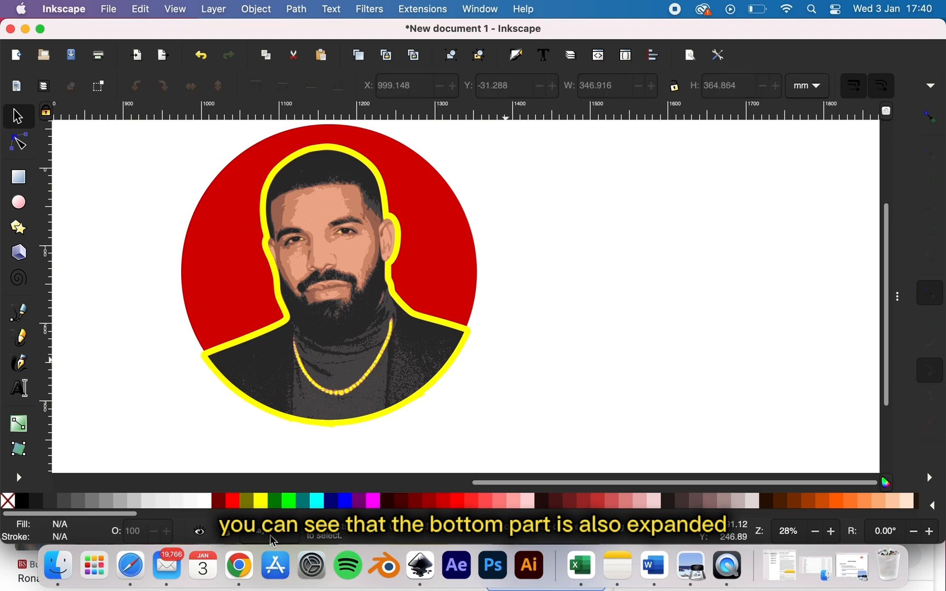
pyautogui.click(335, 283)
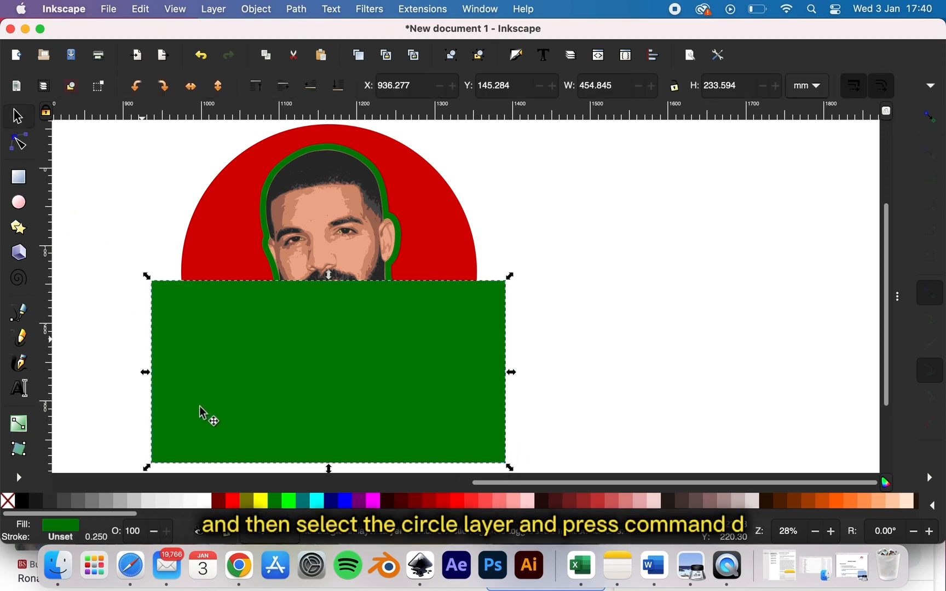
pyautogui.click(259, 501)
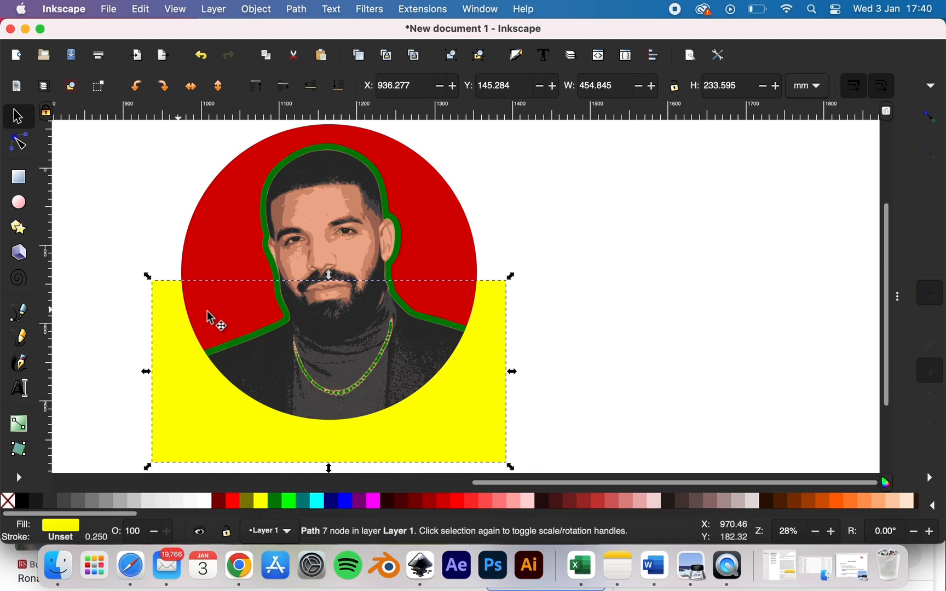
pyautogui.moveTo(272, 300)
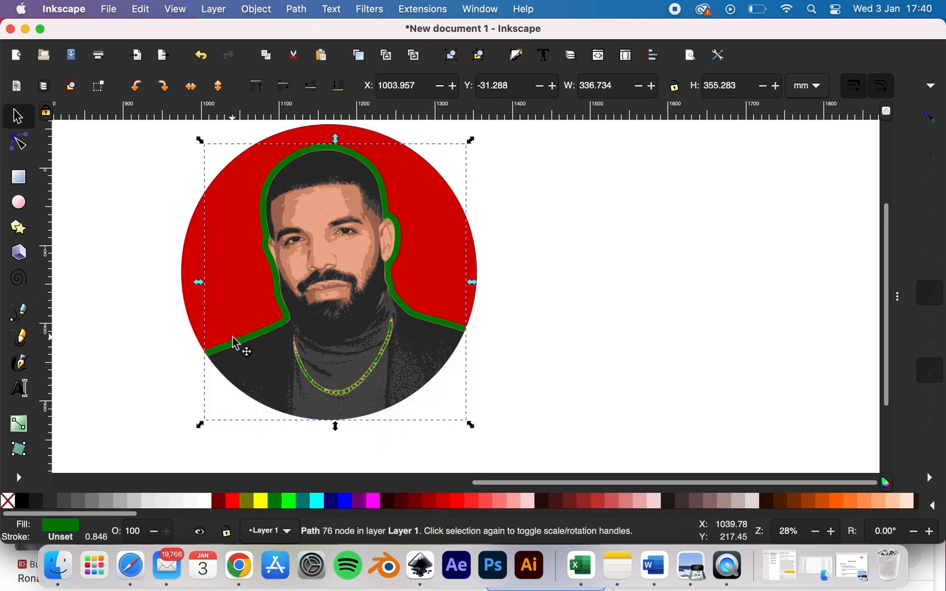
pyautogui.moveTo(286, 401)
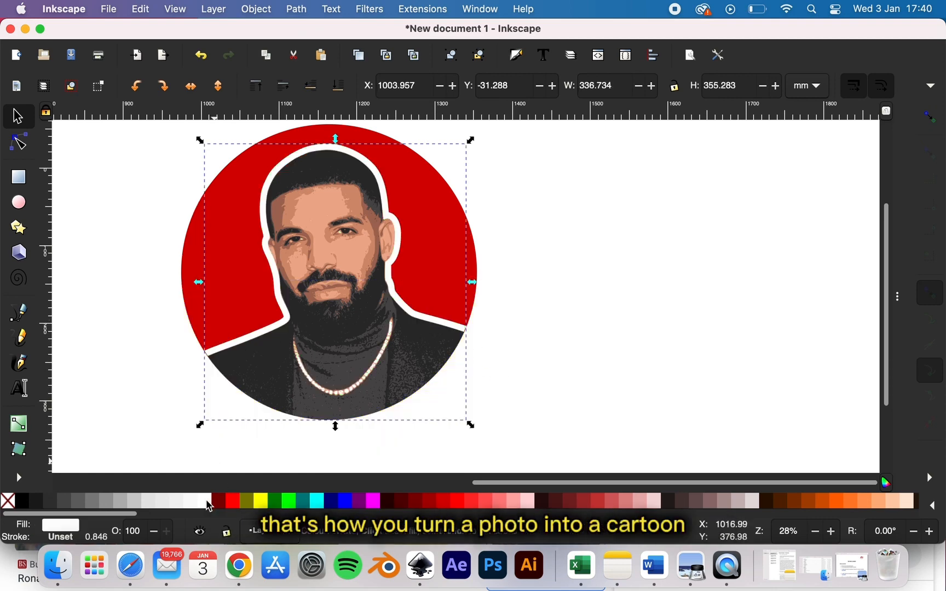
pyautogui.click(476, 414)
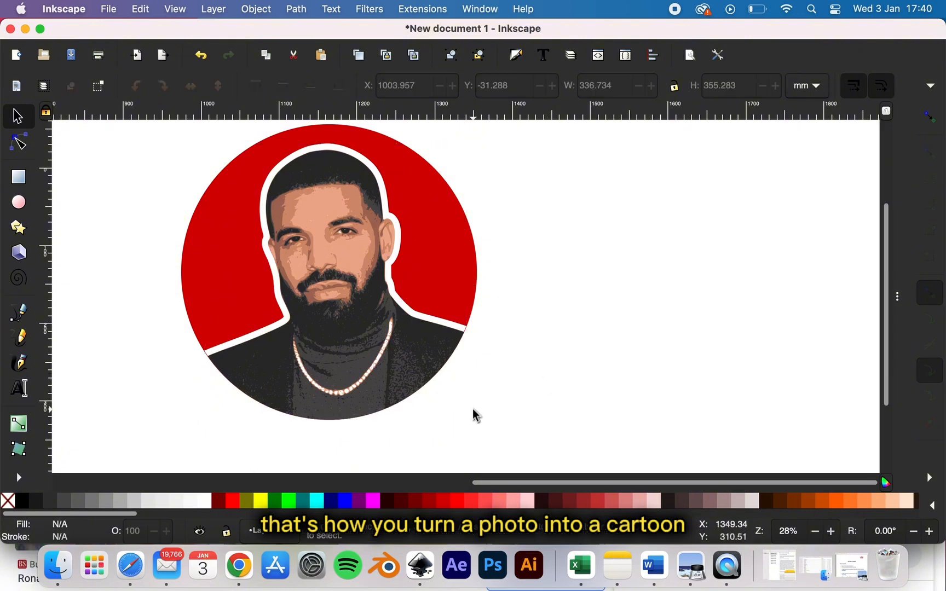